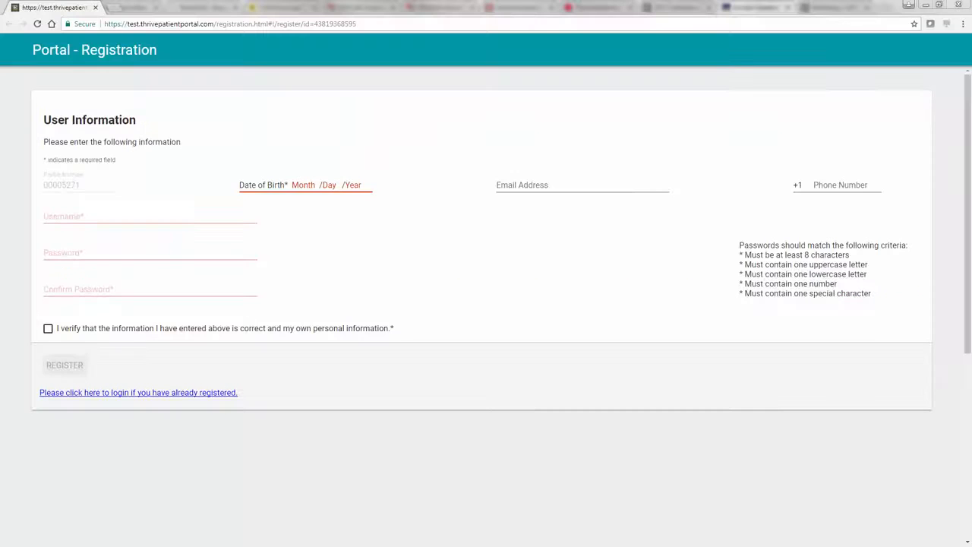
left_click(79, 186)
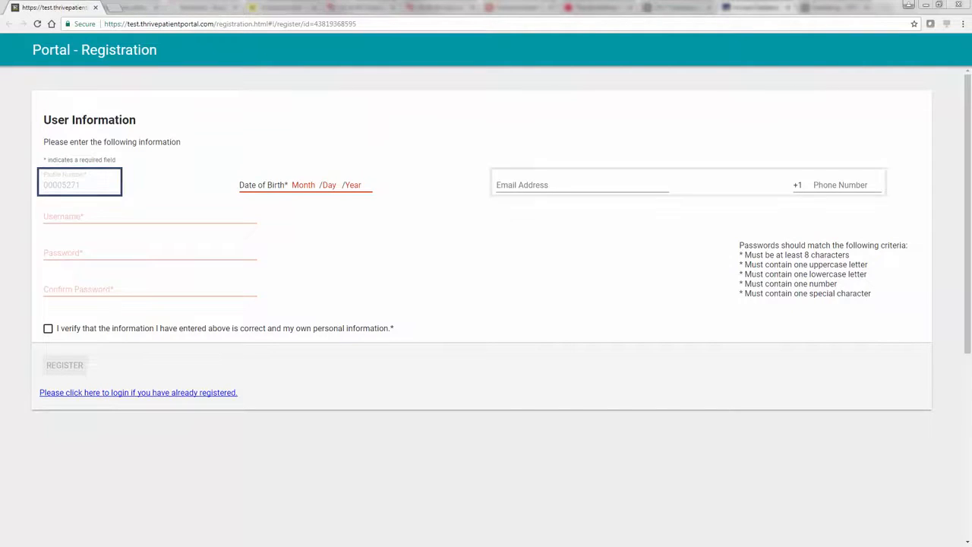
left_click(641, 185)
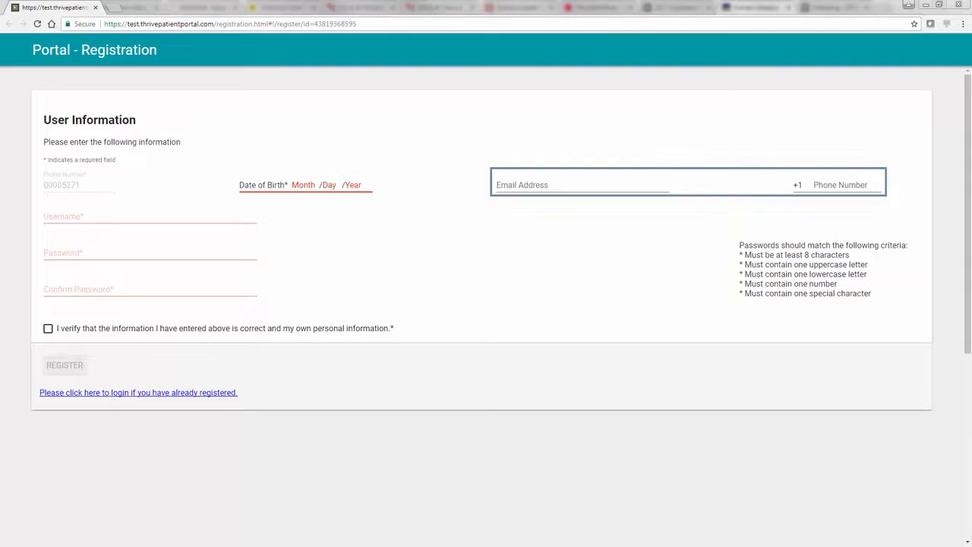
left_click(306, 185)
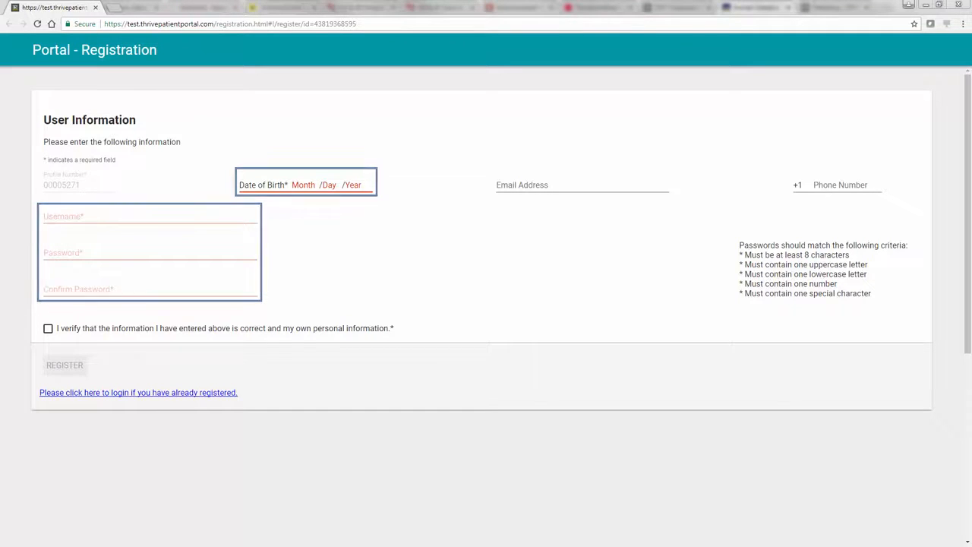
type("02 /0")
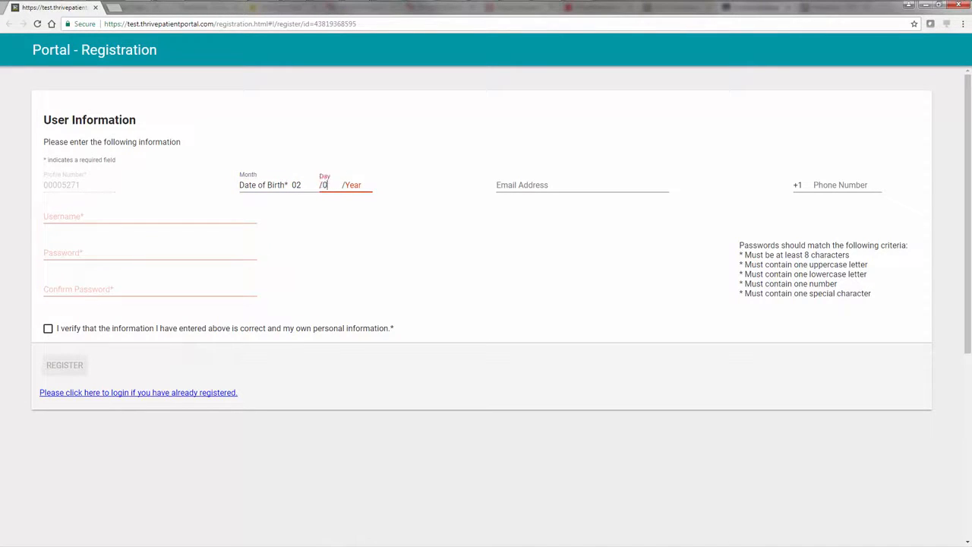
type("1983")
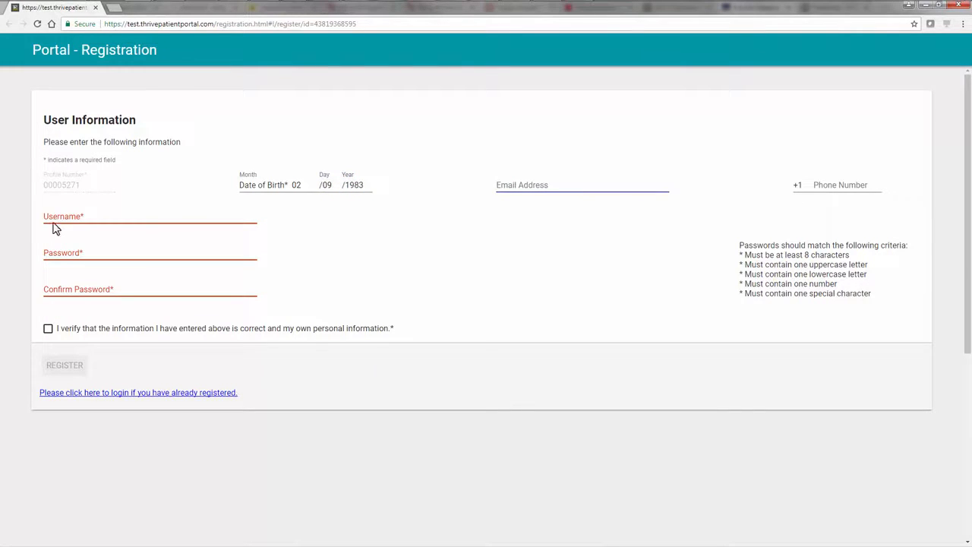
type("Ellie")
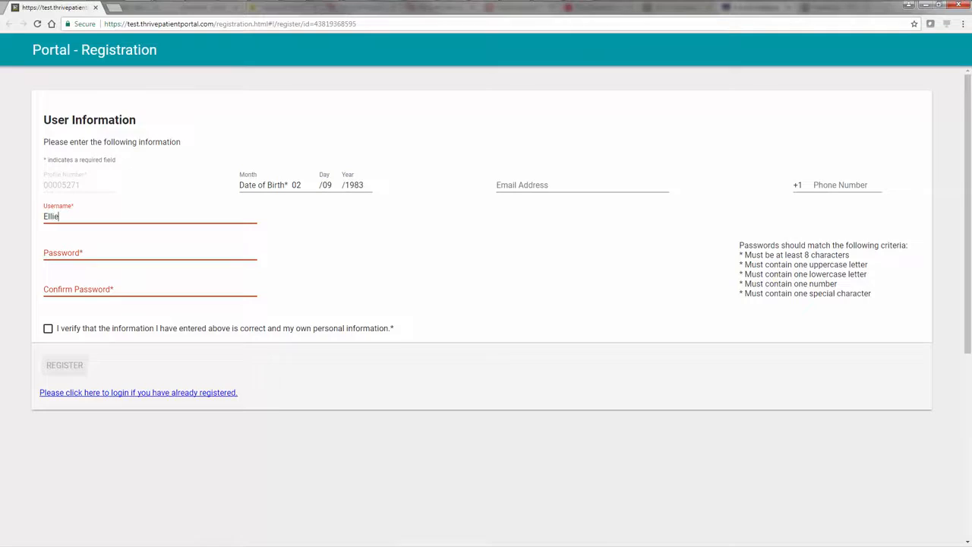
type("1983")
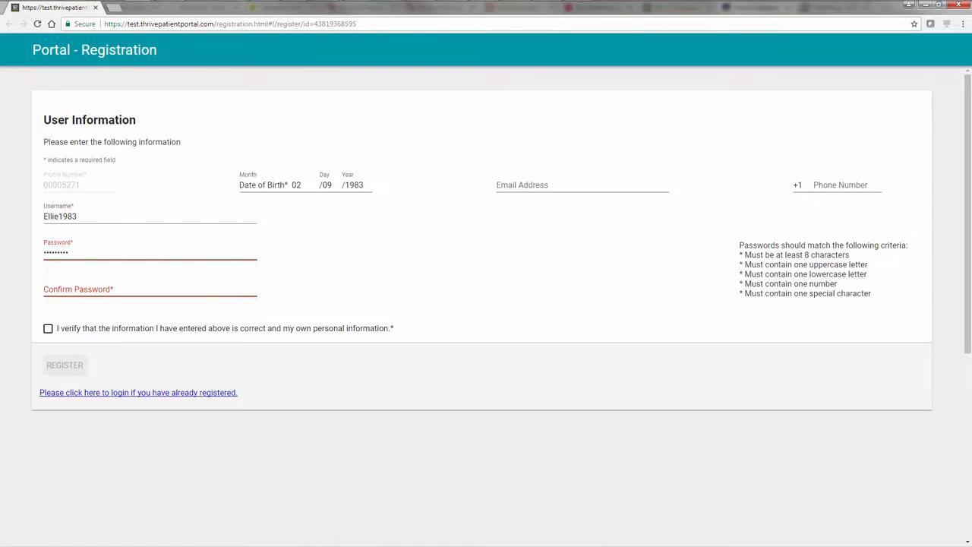
type("••••••")
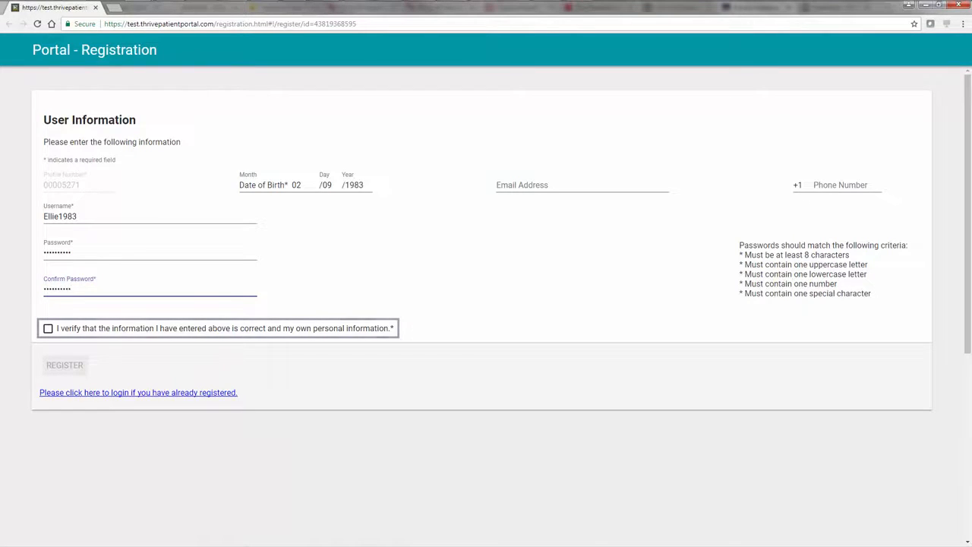
Step: Confirm the information is correct and submit the registration
left_click(48, 327)
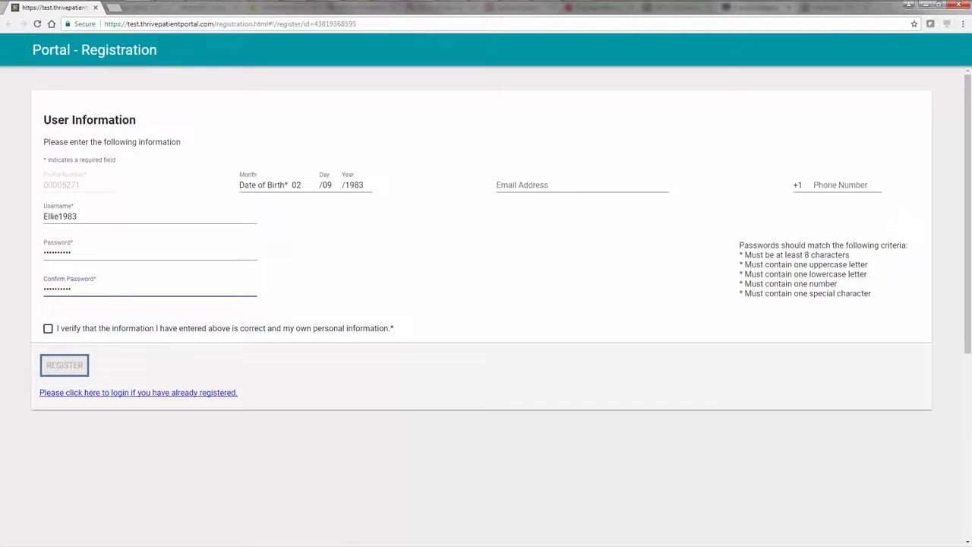
left_click(49, 328)
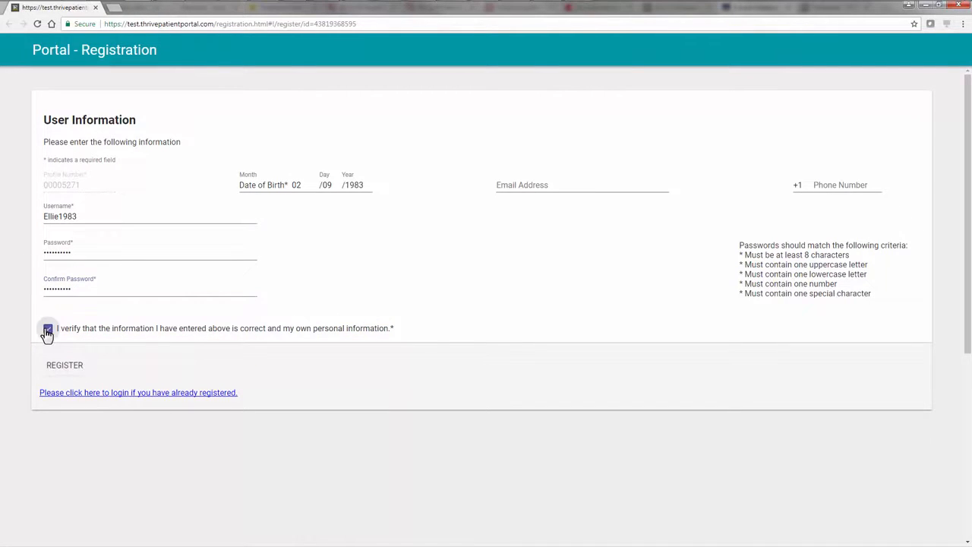
left_click(64, 365)
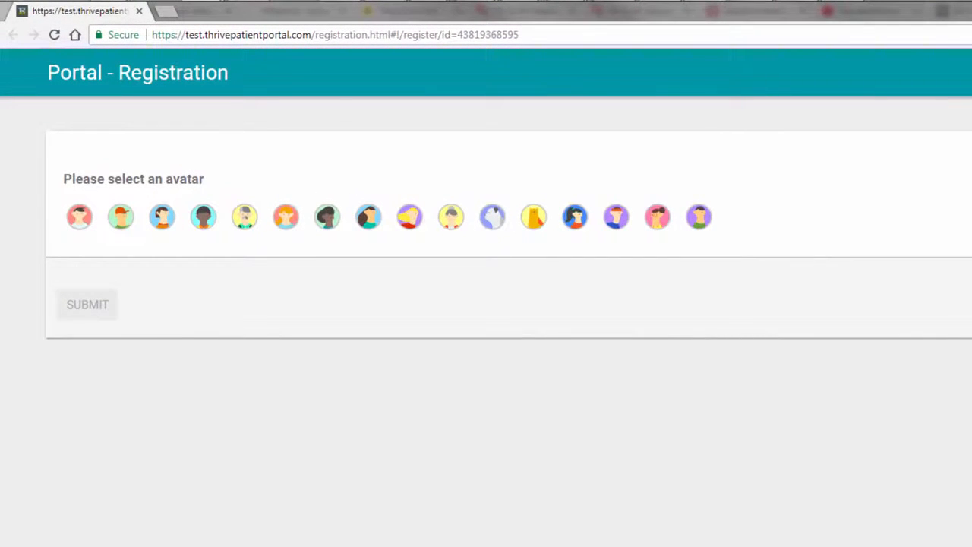
mouse_move(367, 217)
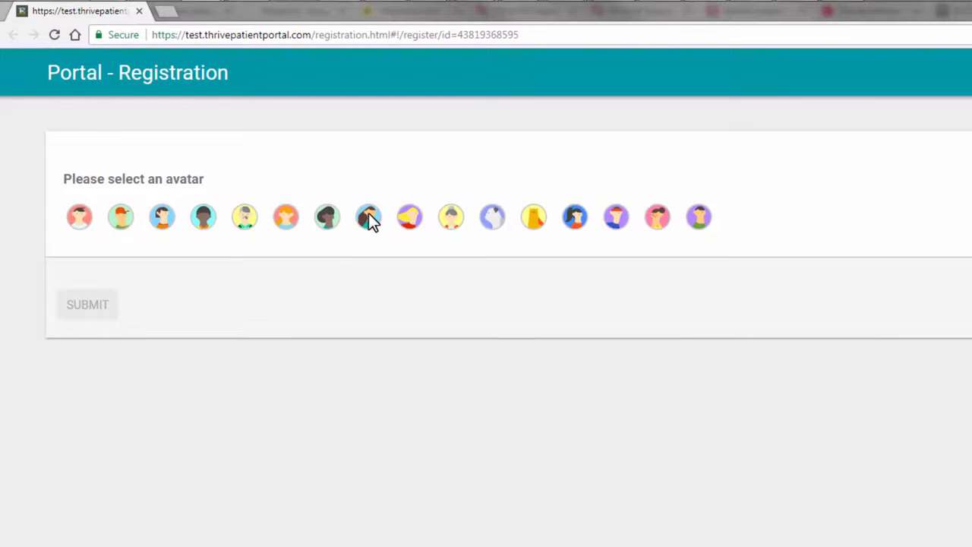
Step: Pick one of the avatar icons for the new account
left_click(88, 304)
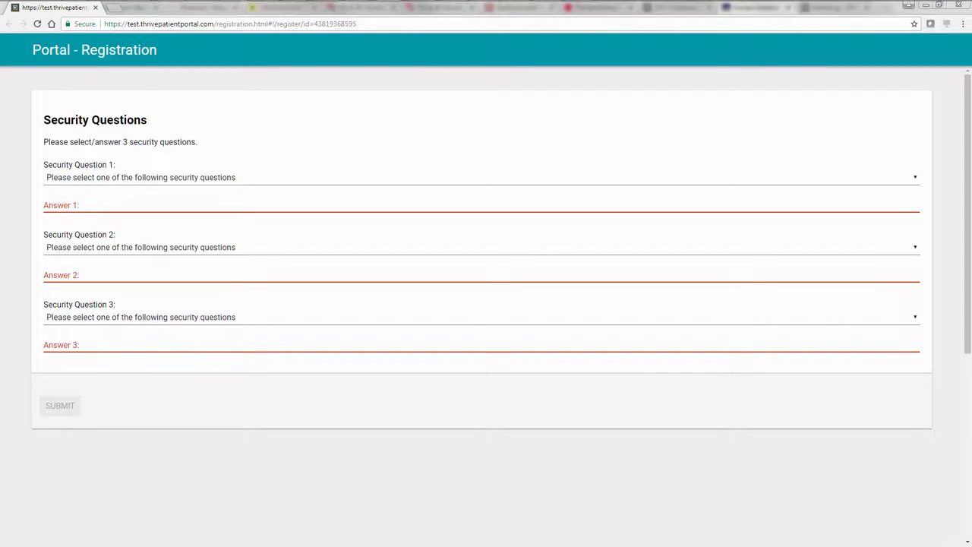
mouse_move(835, 188)
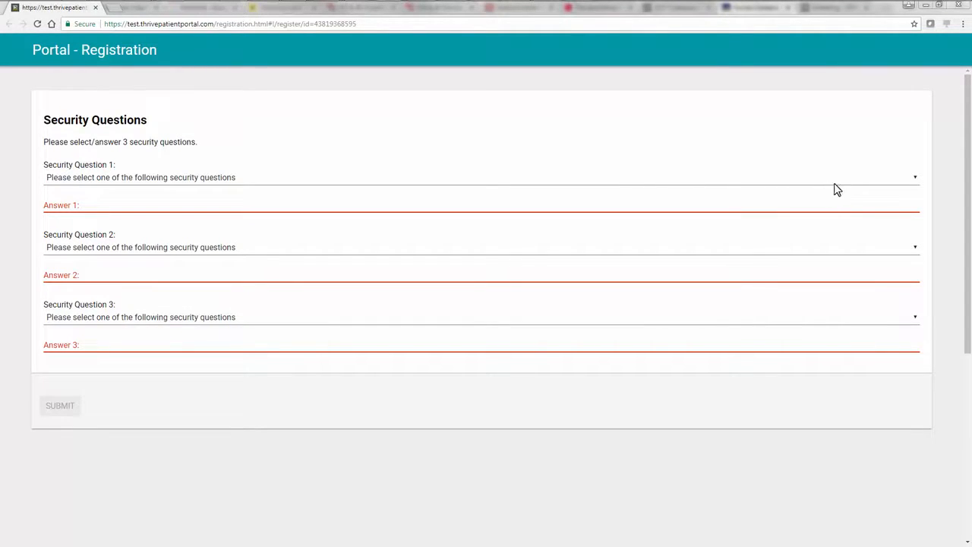
left_click(914, 176)
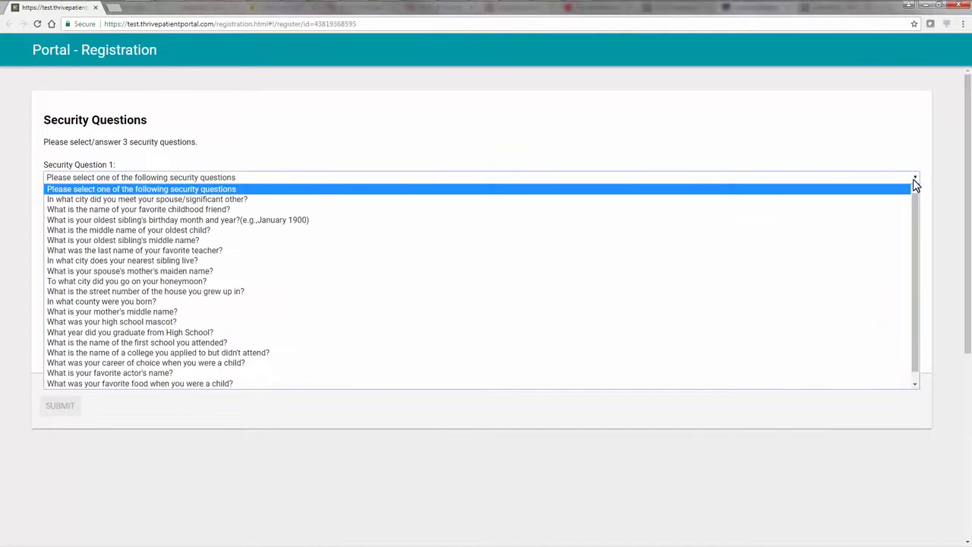
left_click(146, 199)
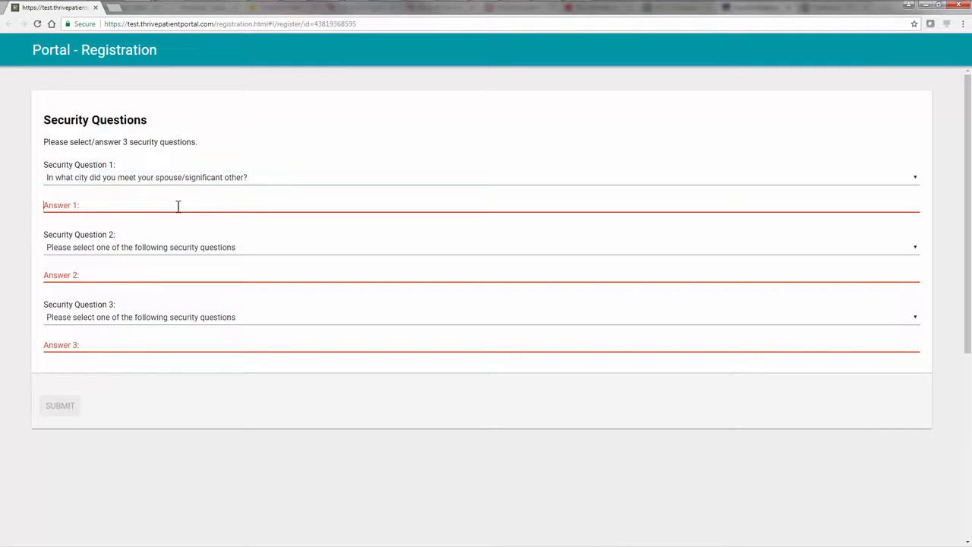
type("Mobile")
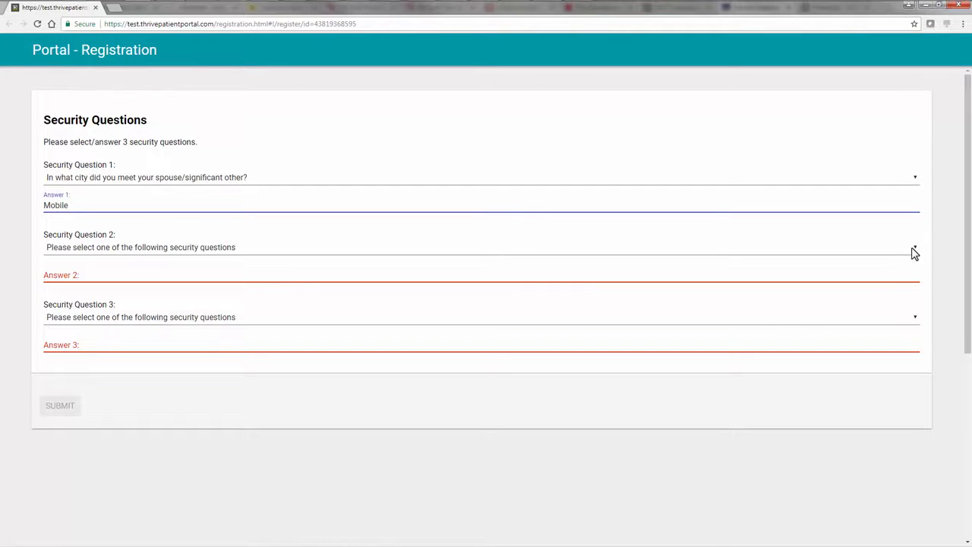
left_click(479, 246)
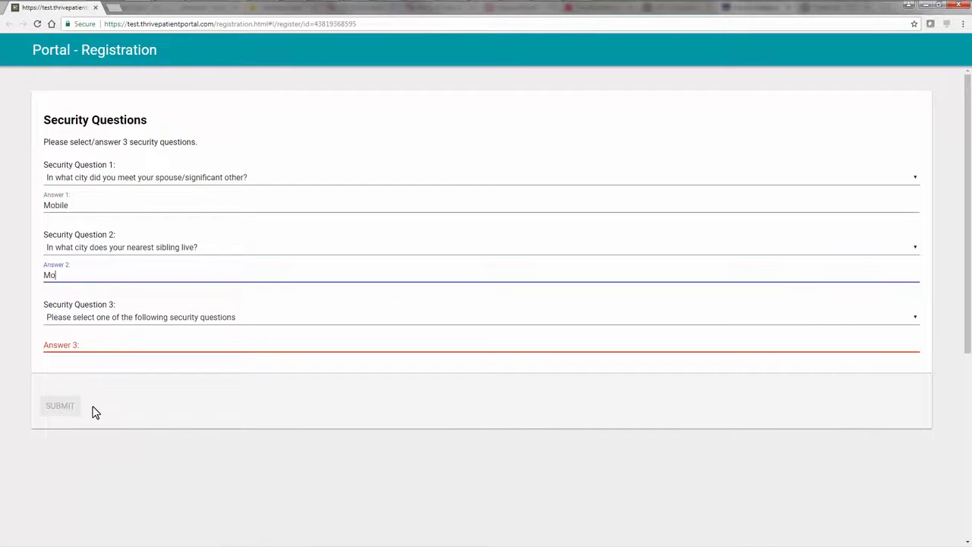
type("bile")
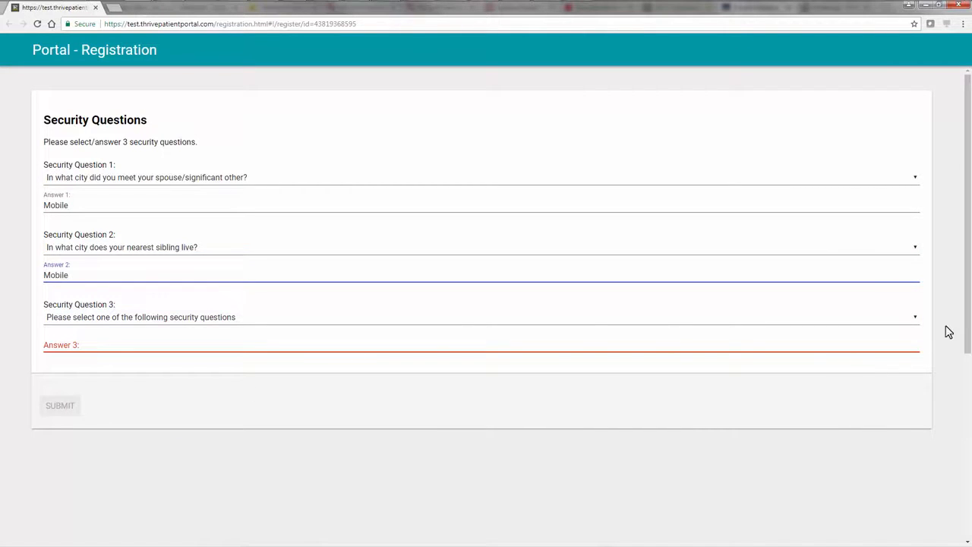
left_click(480, 318)
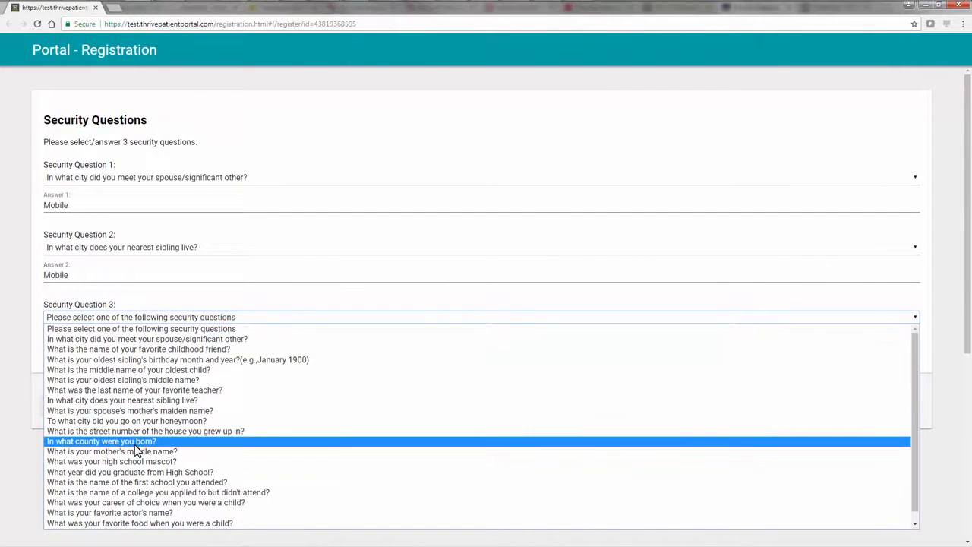
left_click(100, 441)
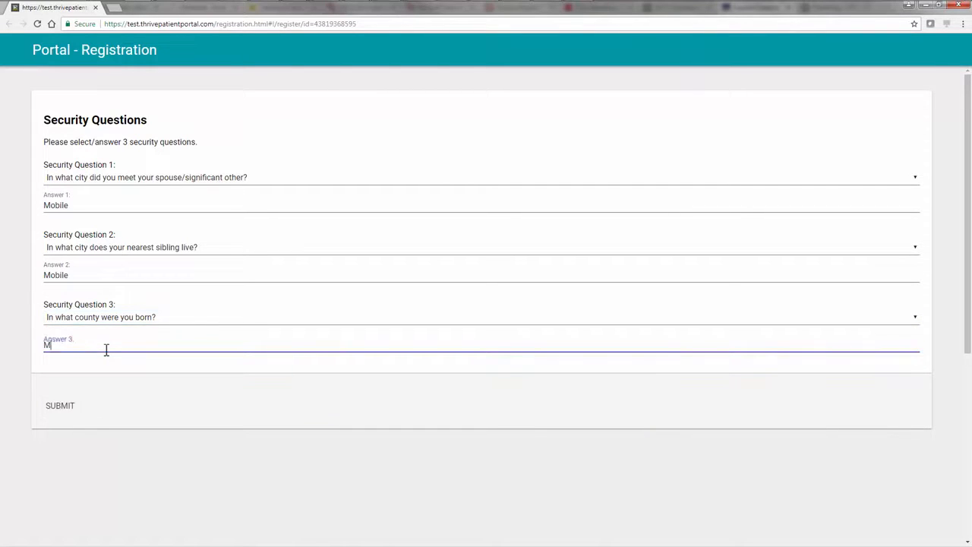
type("obile")
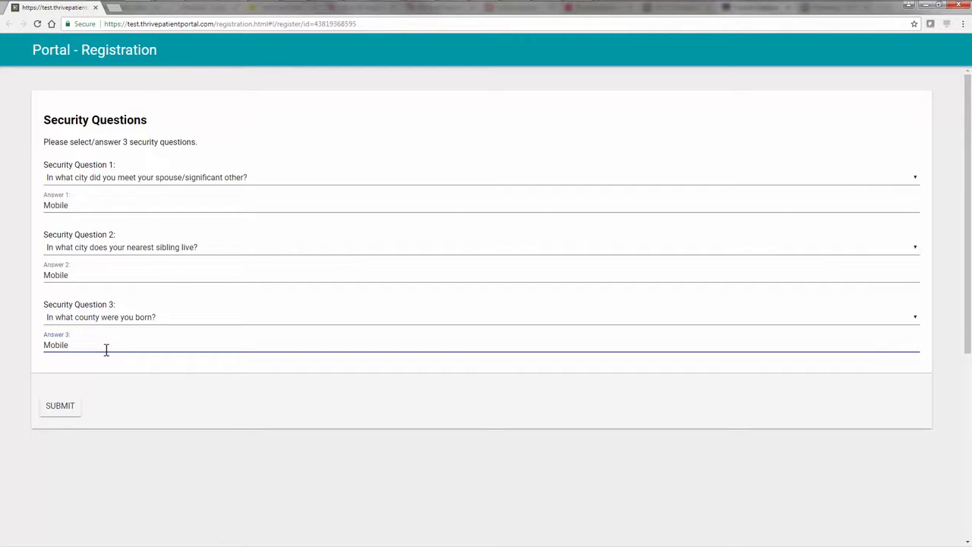
mouse_move(61, 410)
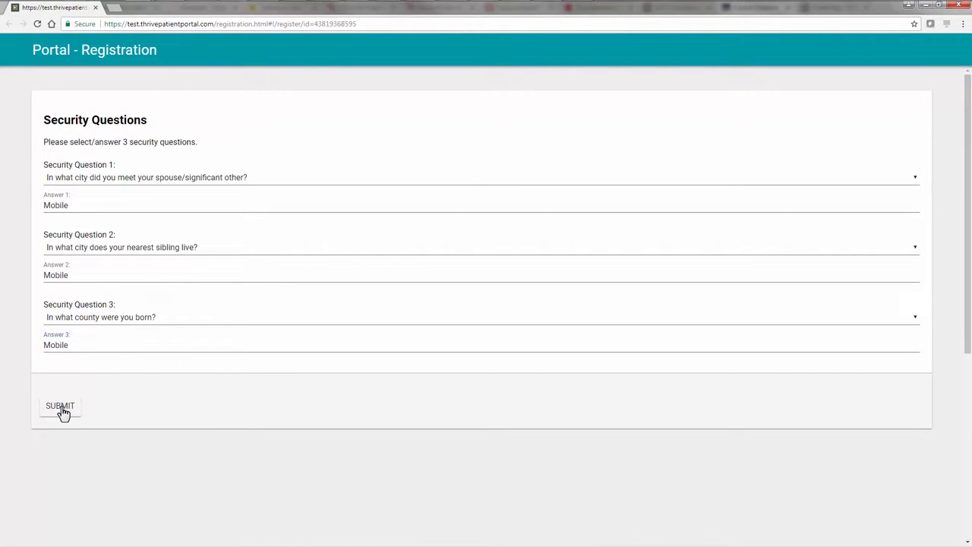
left_click(59, 406)
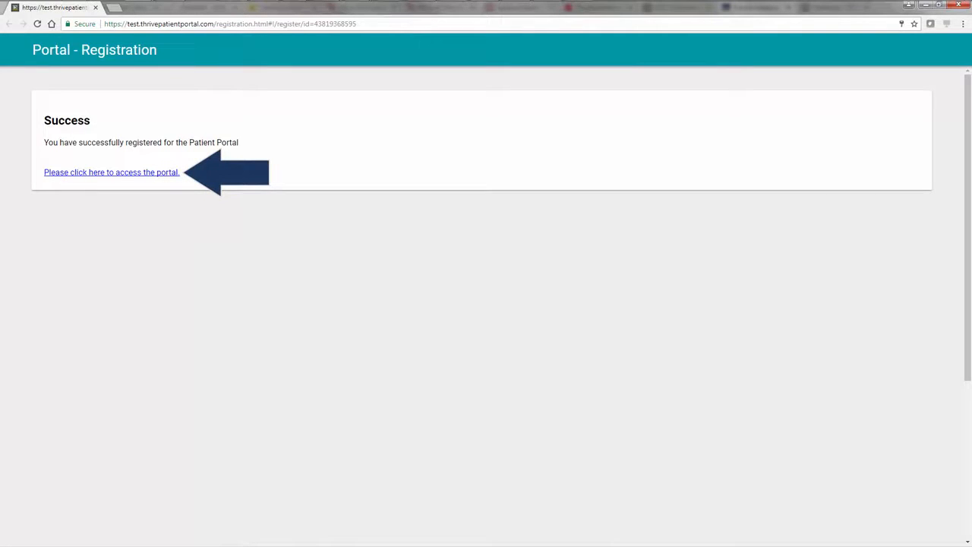
mouse_move(131, 214)
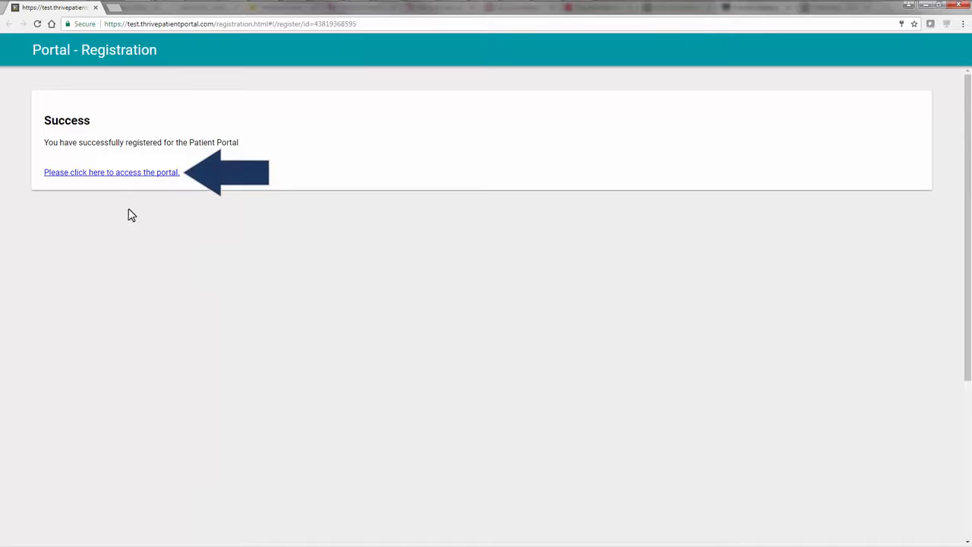
Step: Go to the portal login and sign in as Ellie19 with the new password
left_click(113, 172)
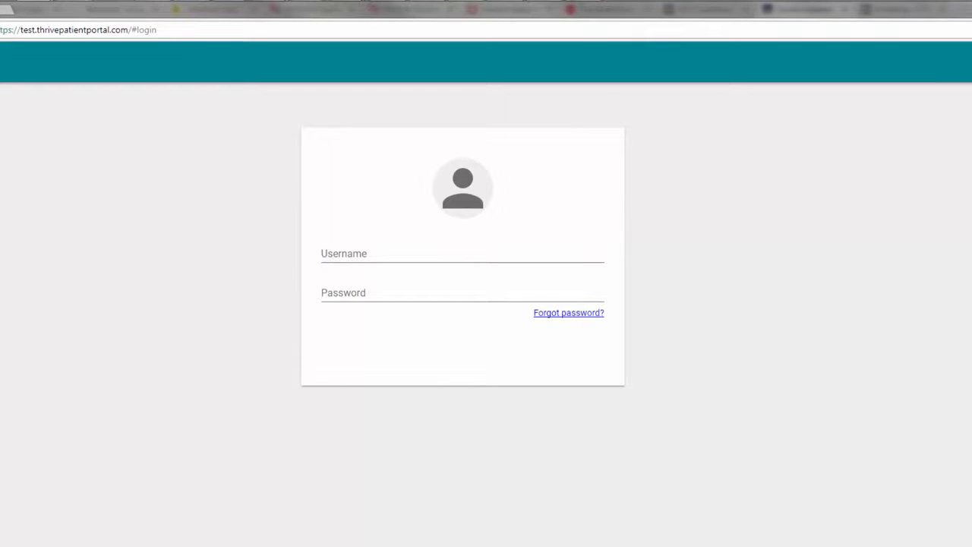
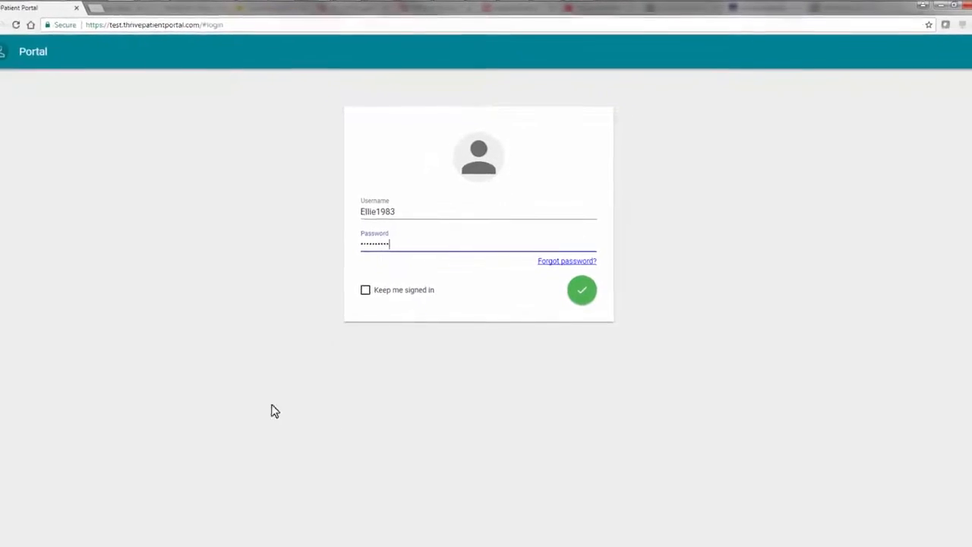
left_click(581, 290)
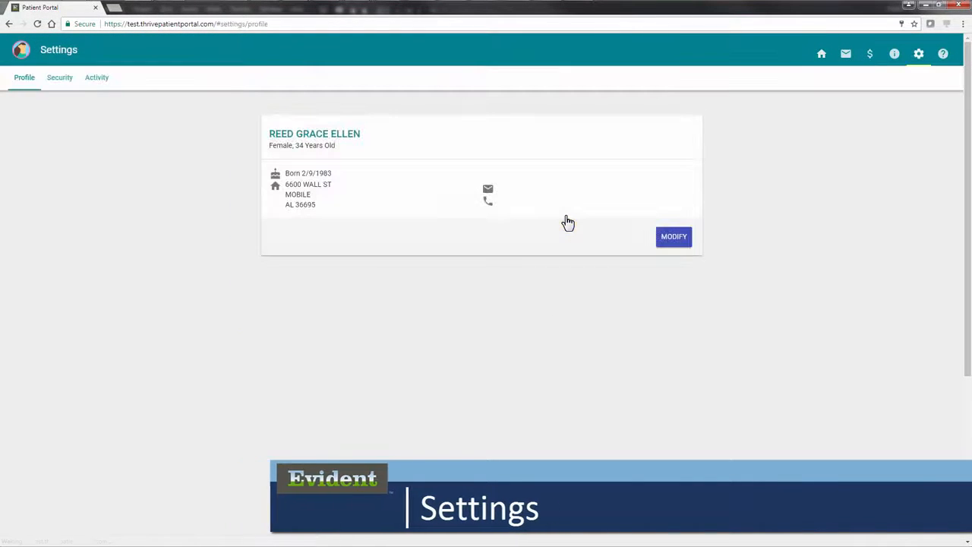
Step: Review the Security settings' password and security question fields, then go Home to the dashboard
left_click(59, 76)
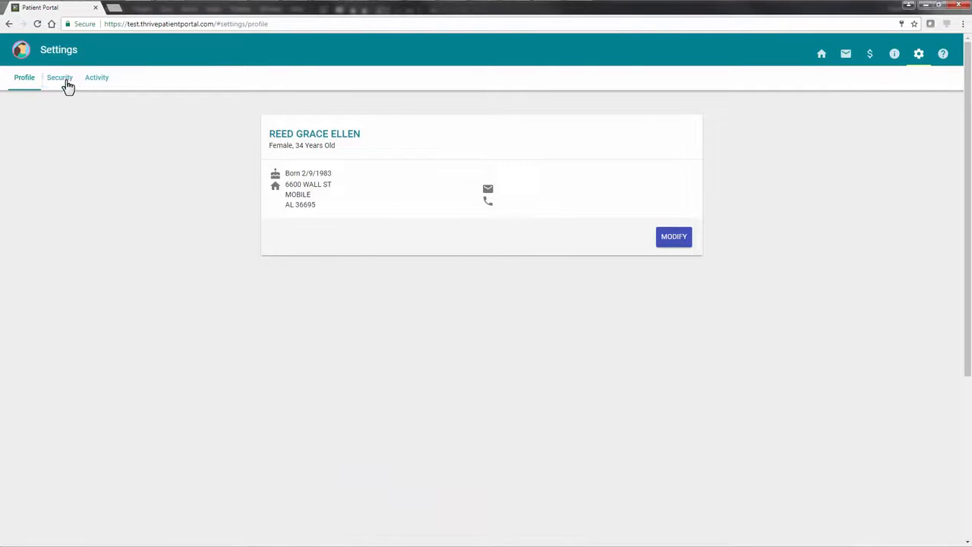
left_click(59, 76)
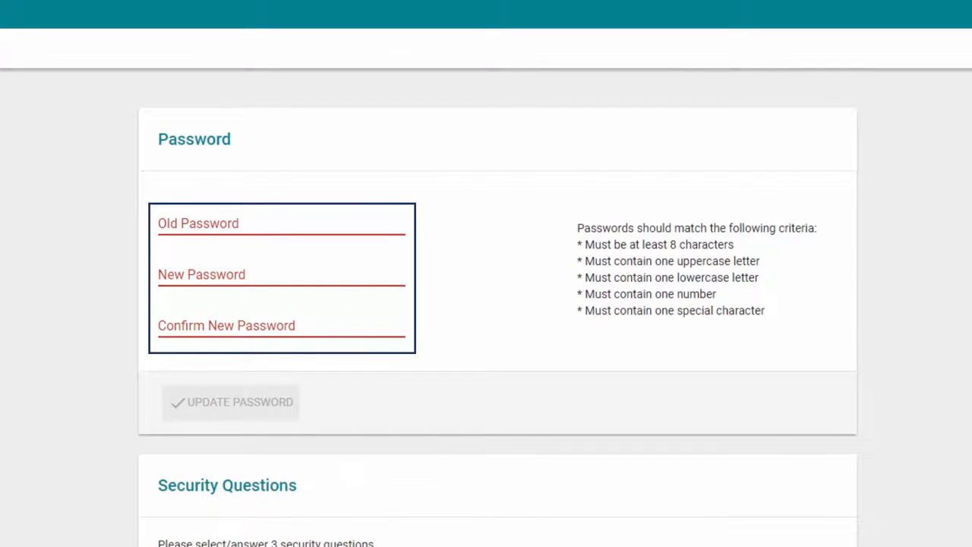
left_click(231, 401)
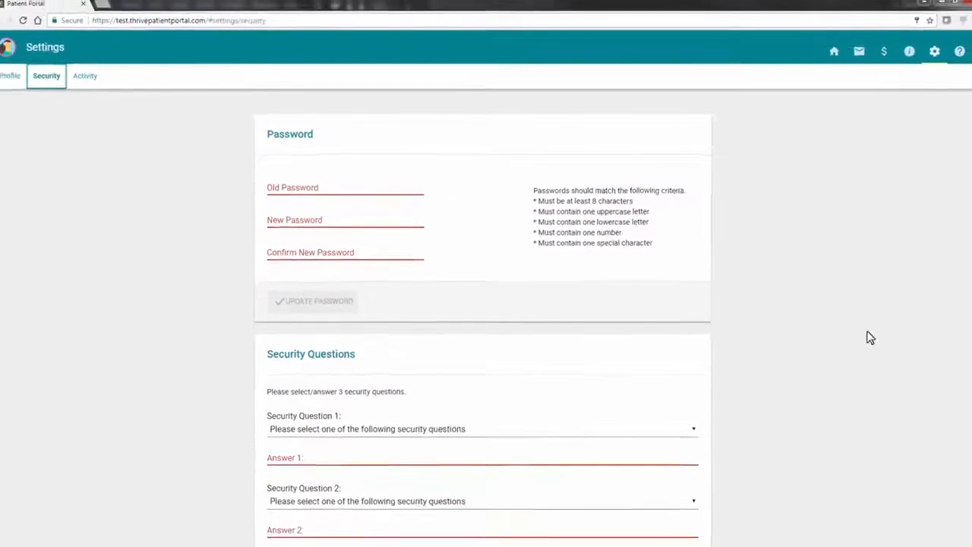
scroll("down", 3)
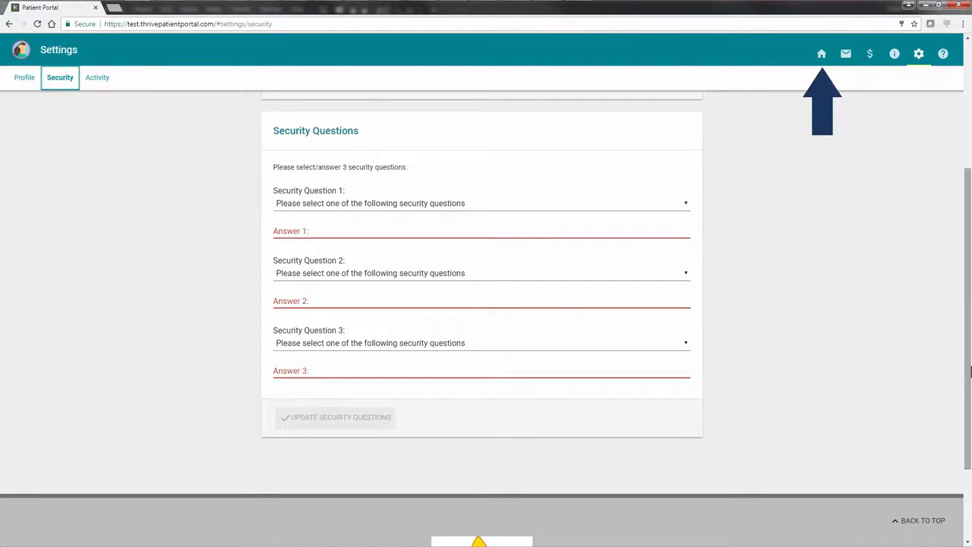
mouse_move(820, 53)
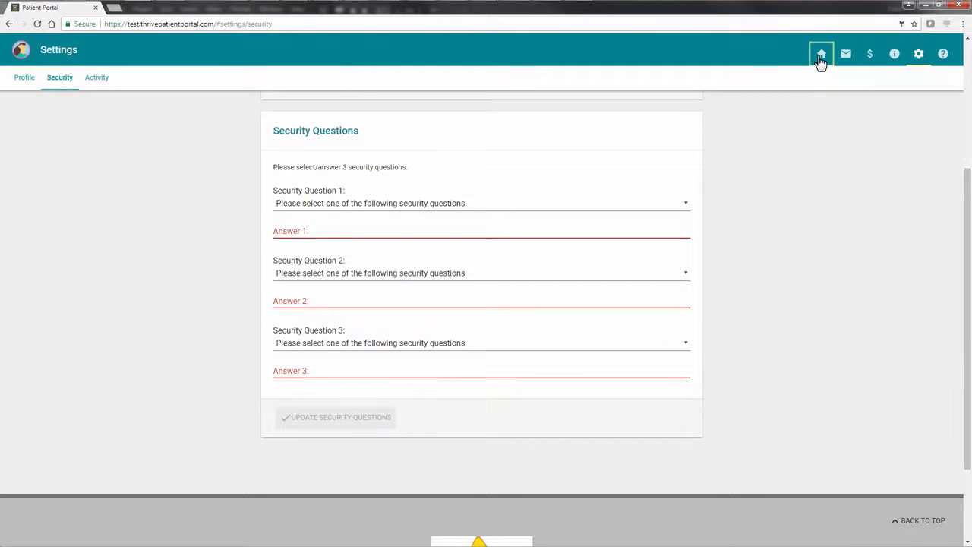
left_click(820, 53)
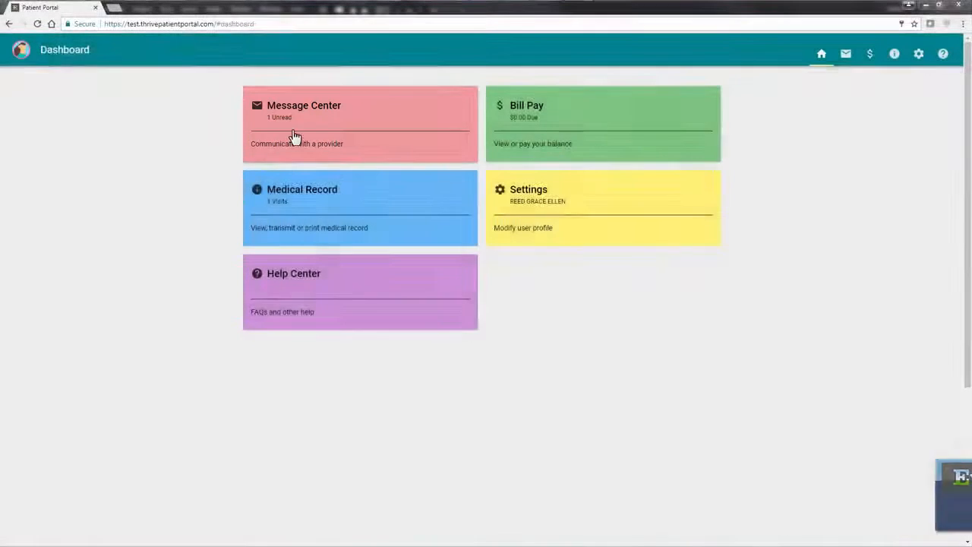
Step: Open the Message Center inbox from the dashboard tile
left_click(359, 121)
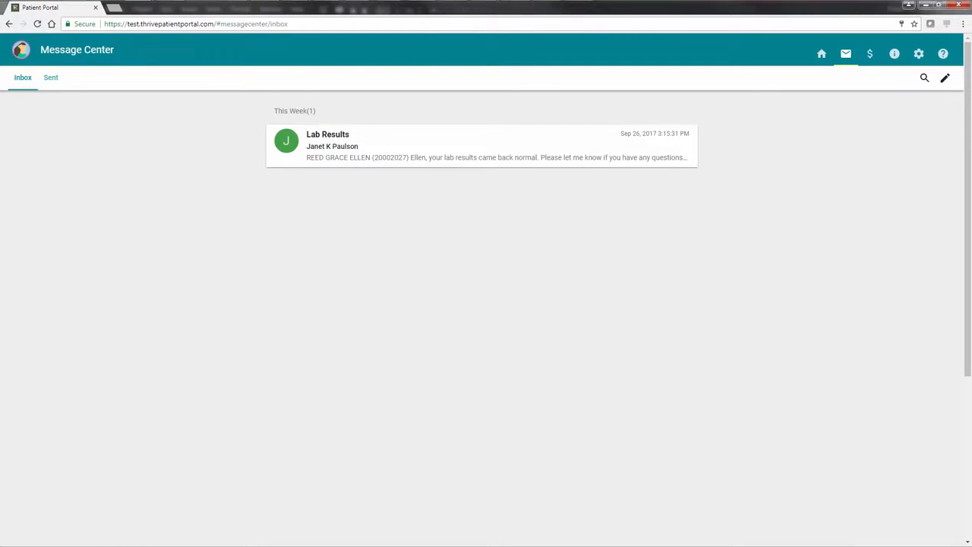
mouse_move(360, 224)
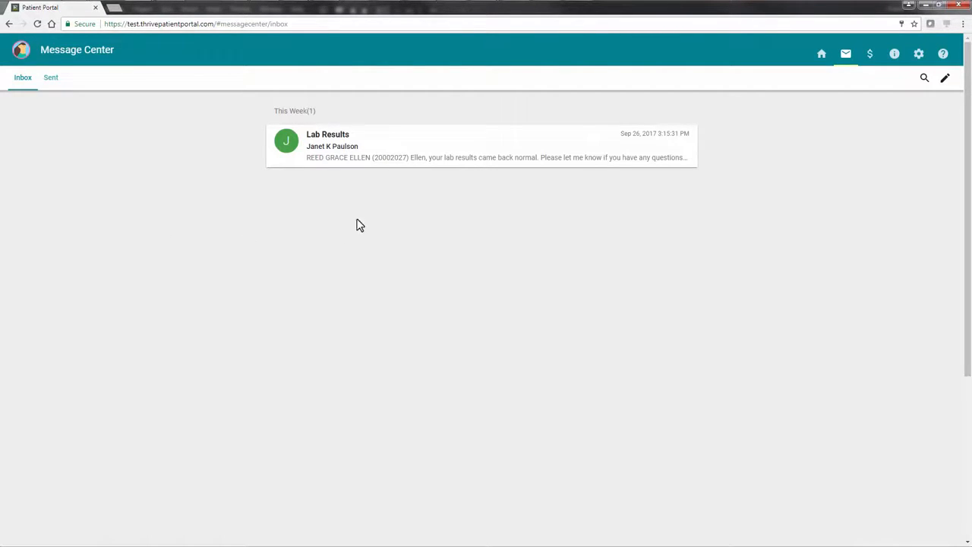
Step: Reply to the Lab Results message with 'Thank you for letting me know!' and send it
left_click(480, 146)
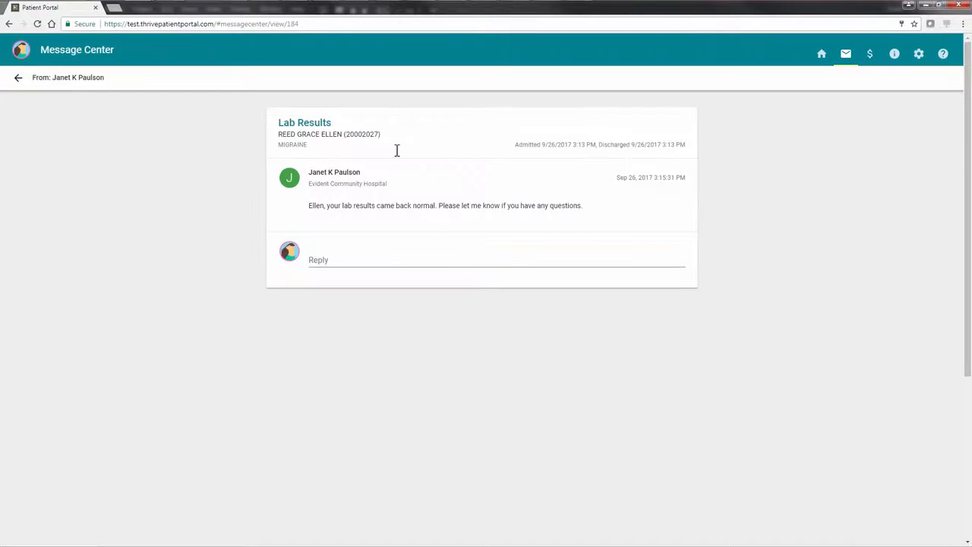
left_click(494, 260)
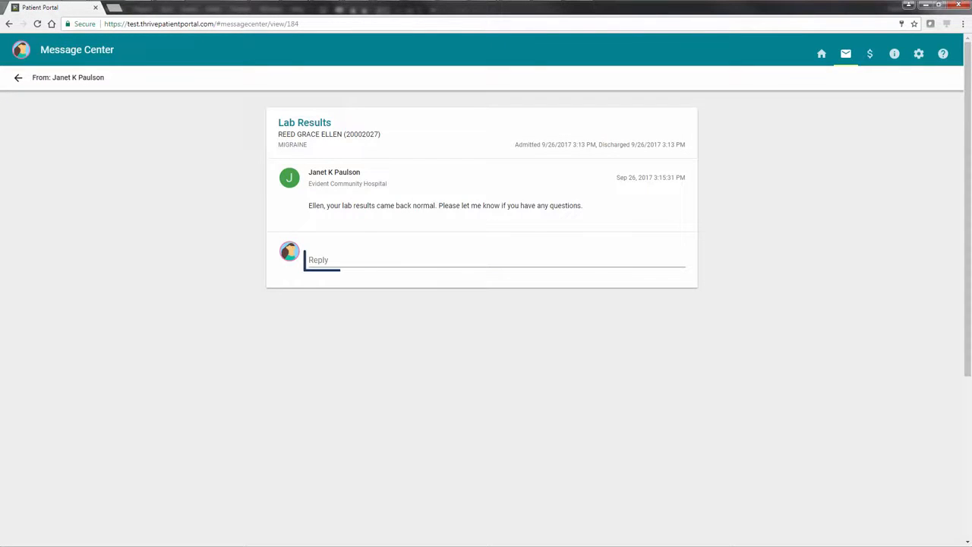
left_click(493, 259)
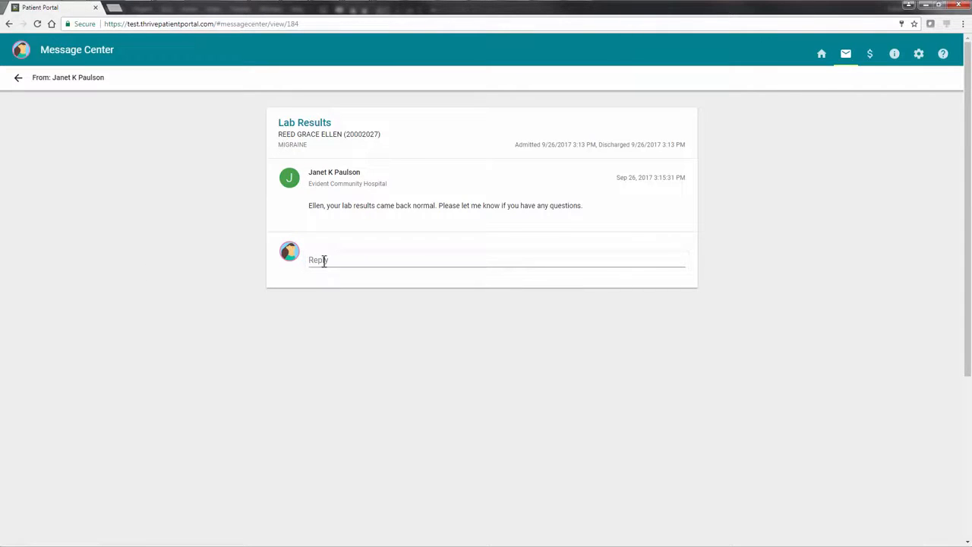
type("Thank you for lett")
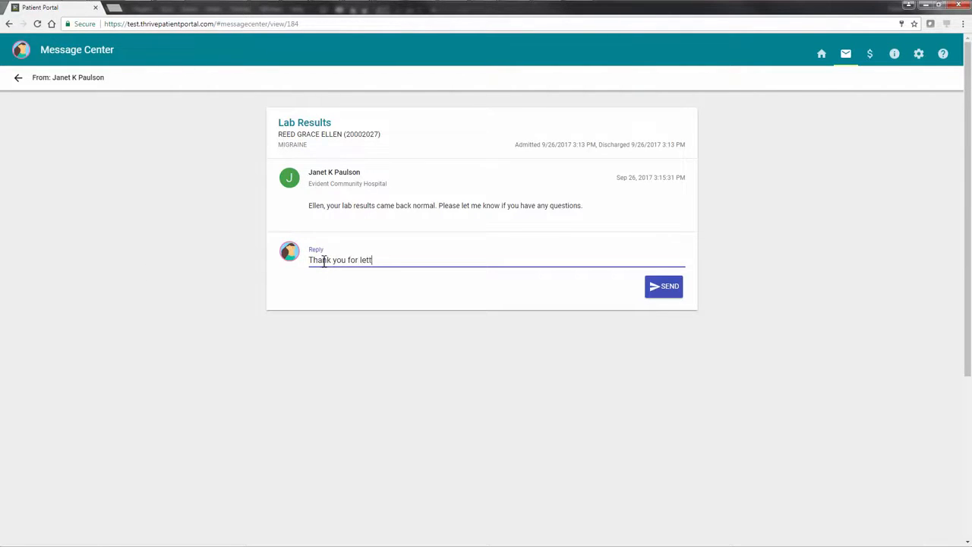
type("ing me know!")
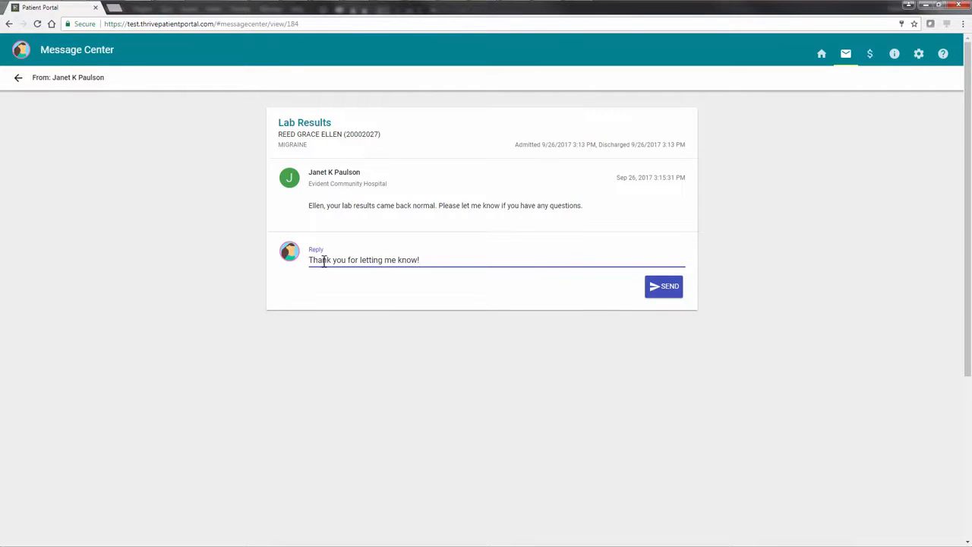
mouse_move(665, 303)
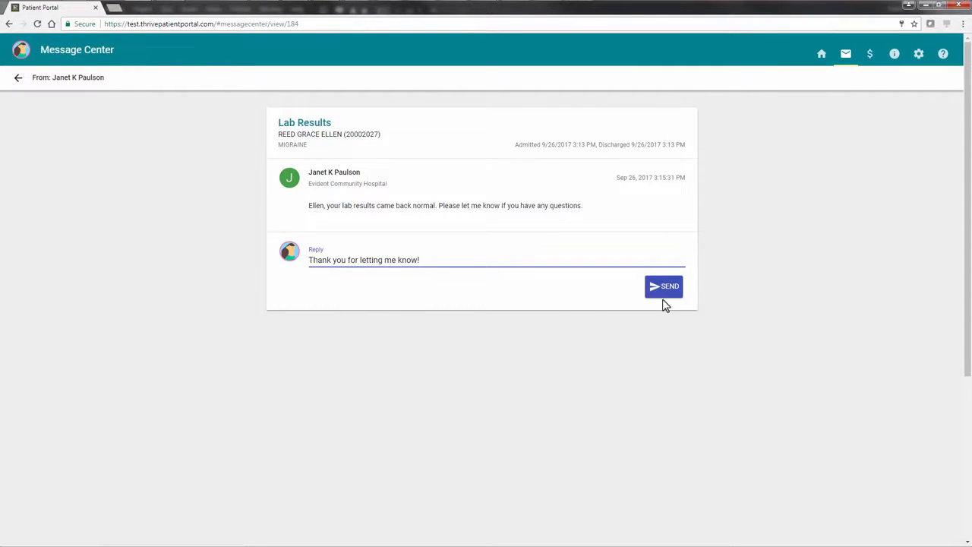
left_click(662, 285)
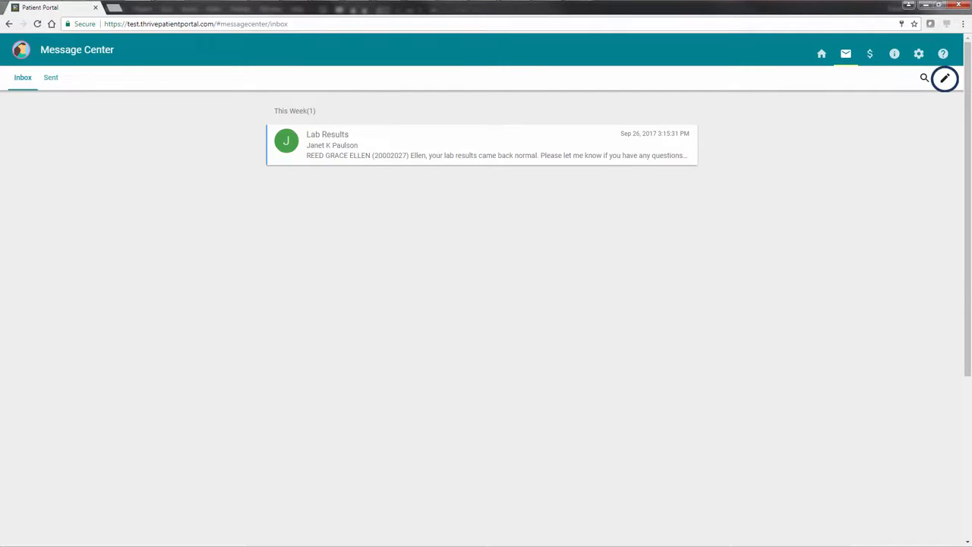
mouse_move(917, 289)
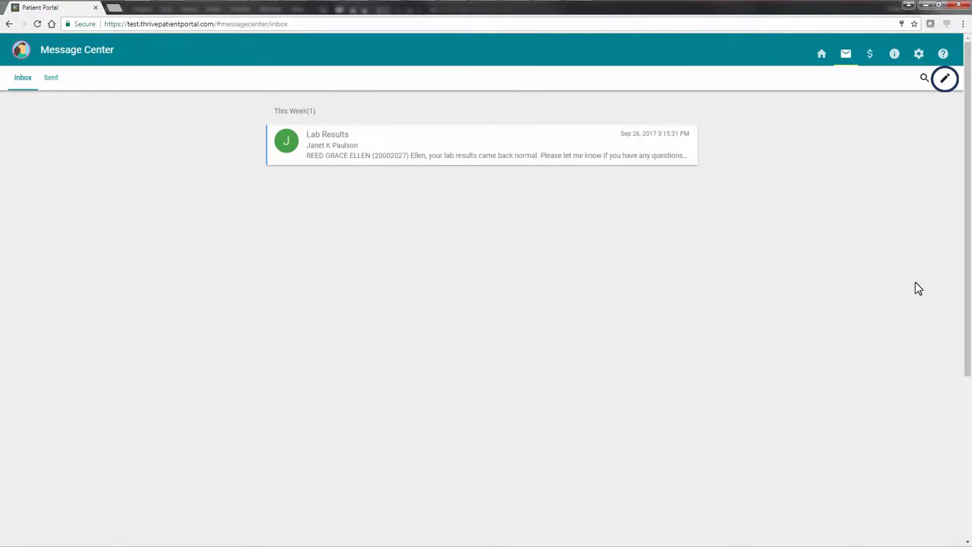
left_click(944, 79)
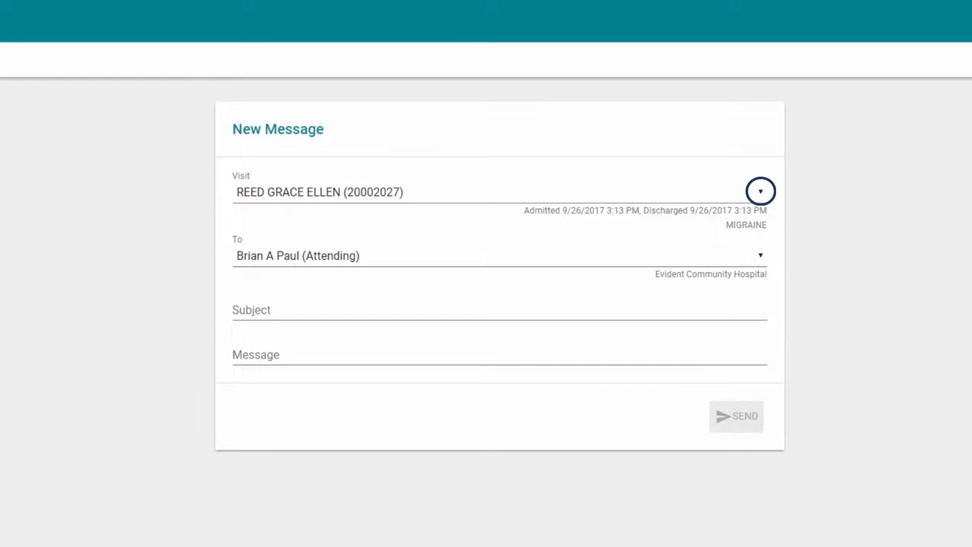
left_click(759, 192)
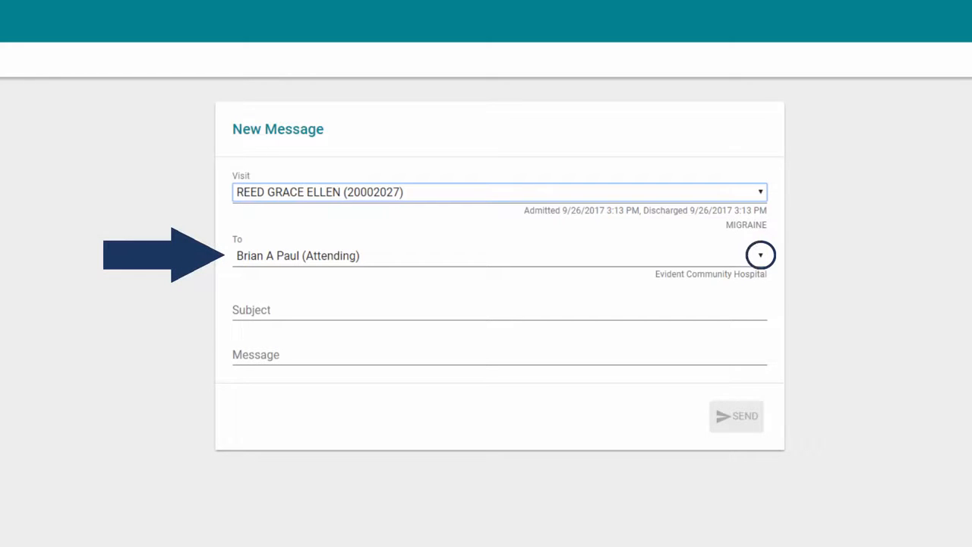
left_click(759, 256)
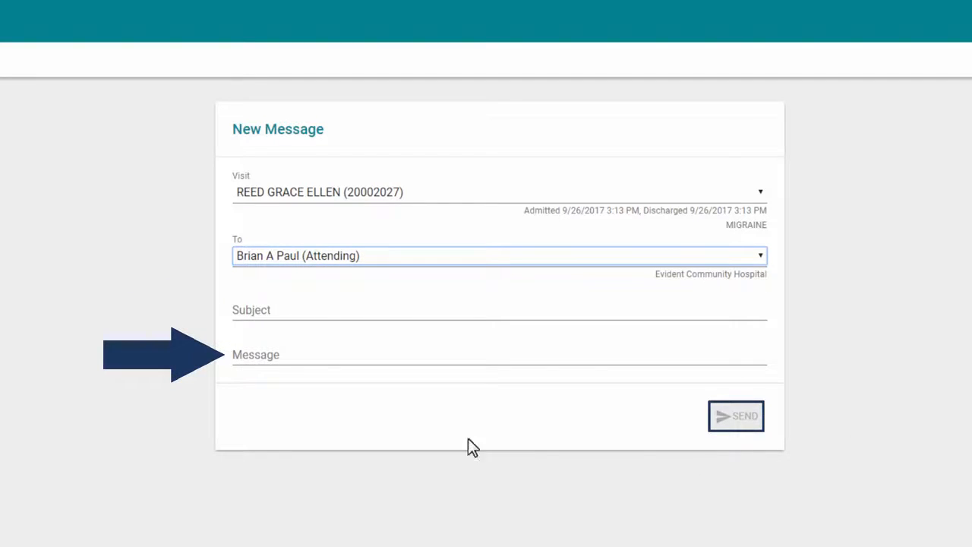
Step: Send it with subject 'Test Results' and body 'I'm just checking on my MRI results'
type("T")
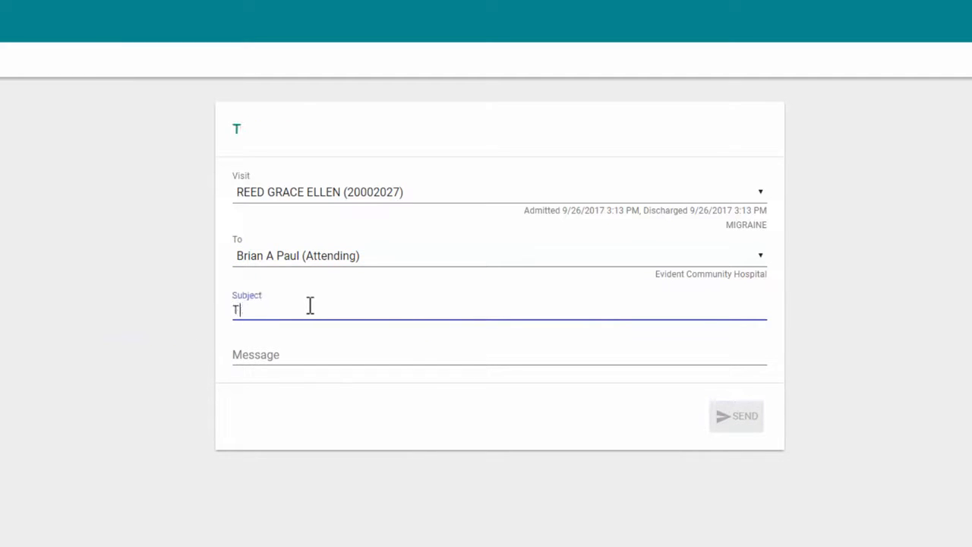
type("est Results")
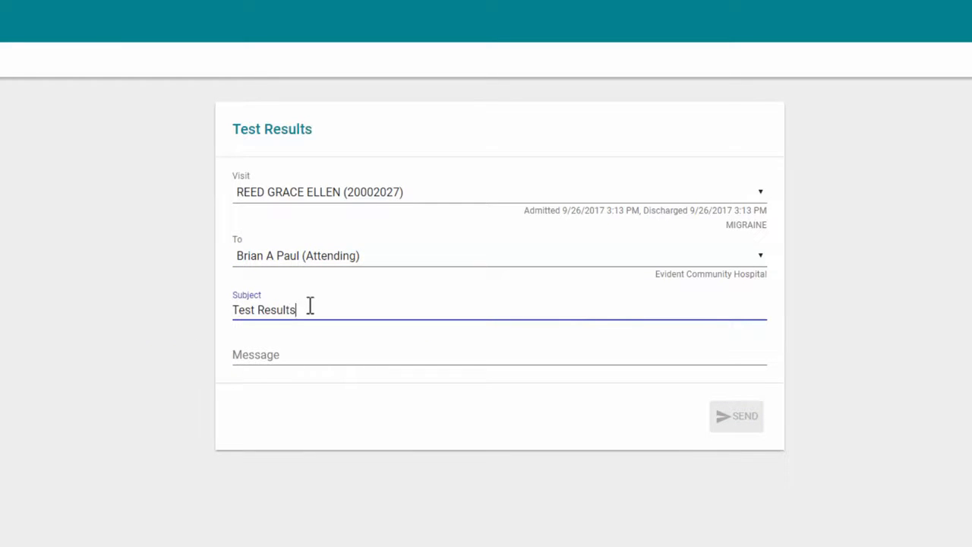
type("I'm just")
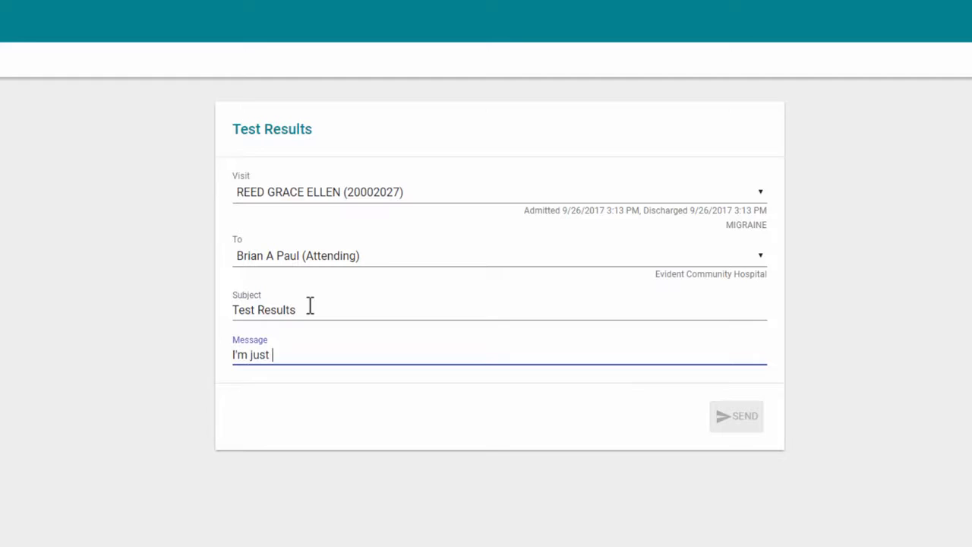
type("checking on my M")
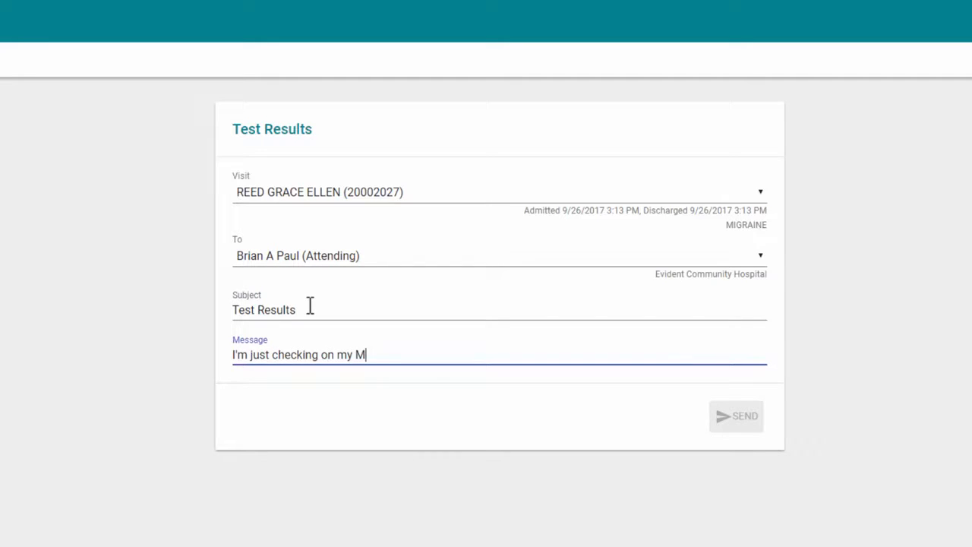
type("RI results")
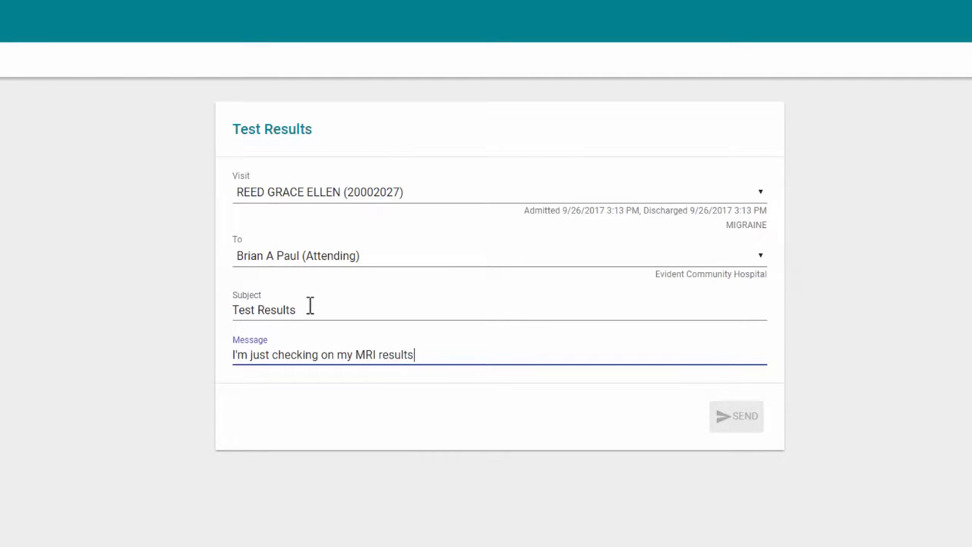
left_click(735, 416)
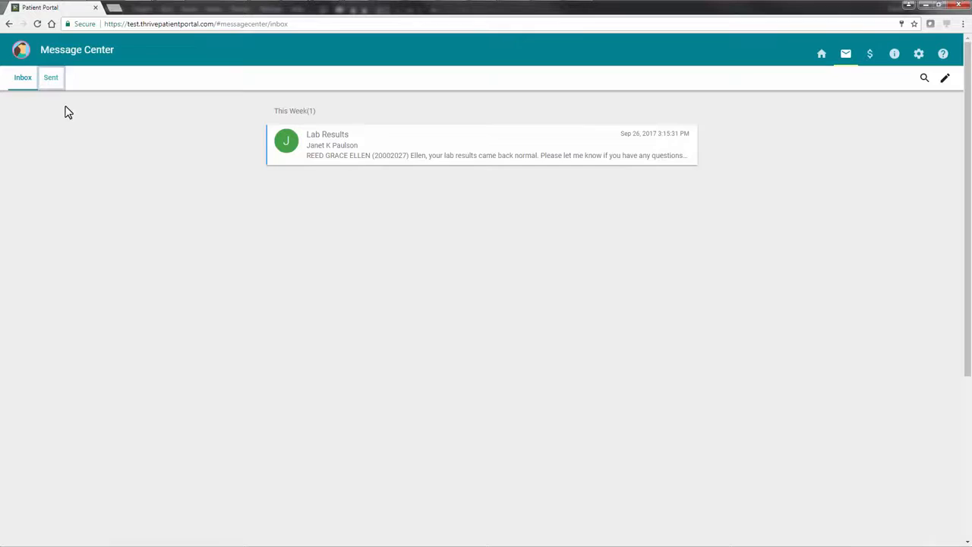
Step: Check the Sent folder shows both messages, then return to the dashboard
left_click(50, 75)
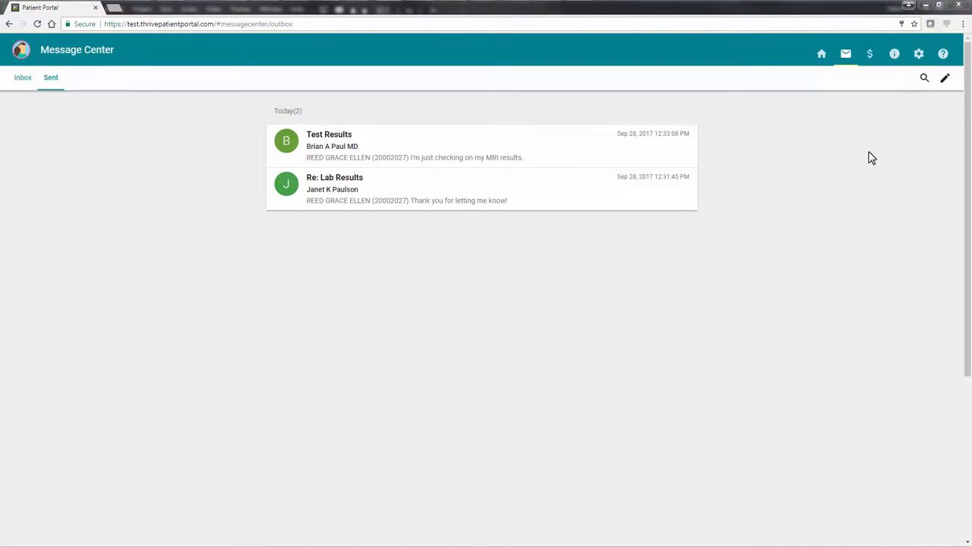
left_click(820, 53)
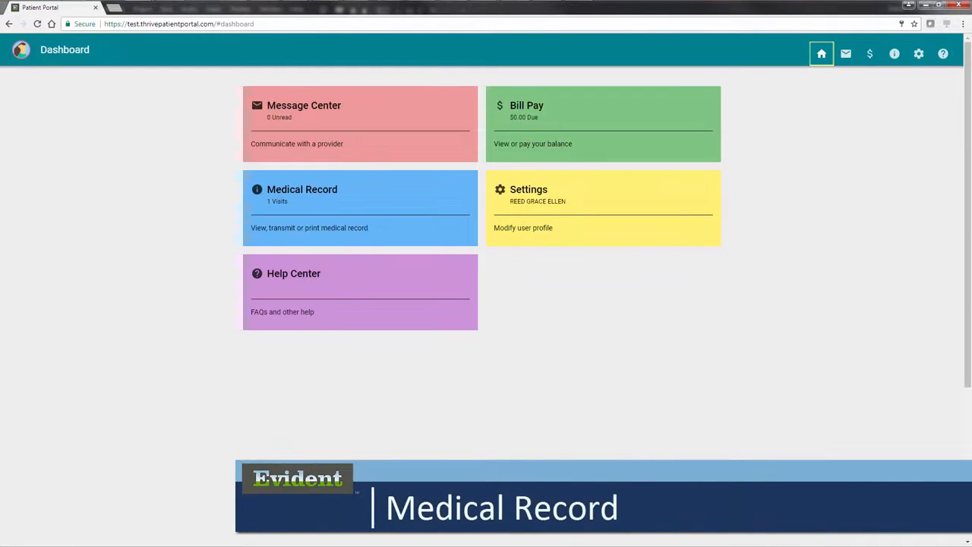
Step: Open the Medical Record and the MIGRAINE visit's details with Discharge Summary and Care Team
left_click(358, 210)
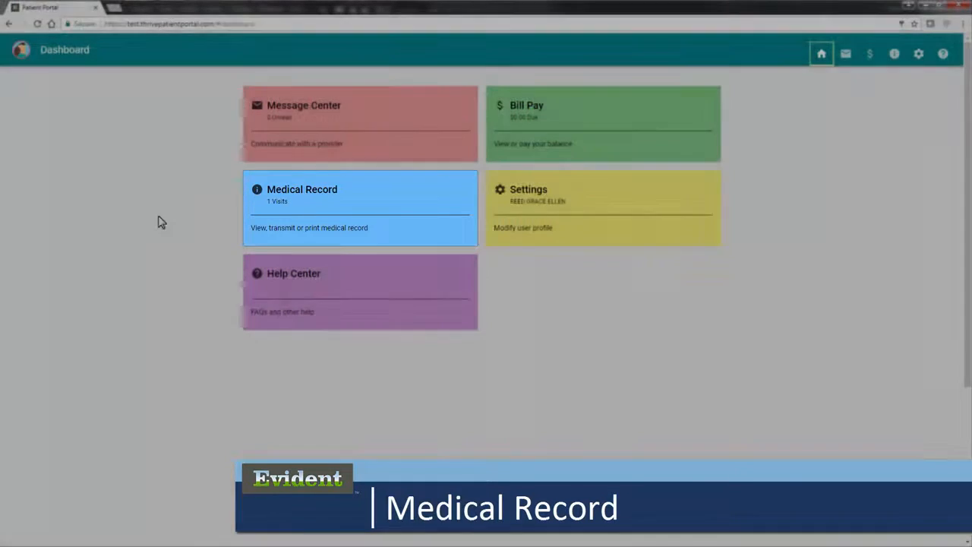
left_click(358, 209)
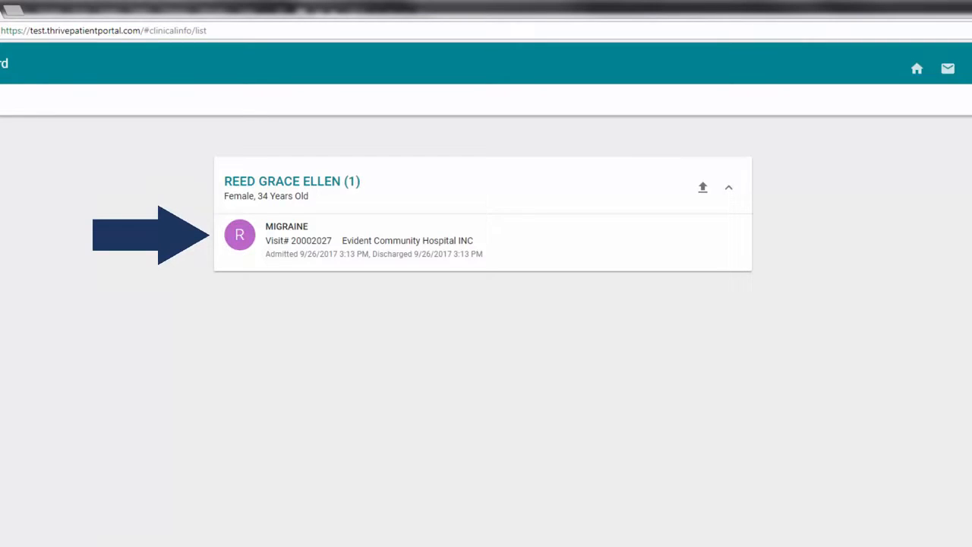
double_click(298, 240)
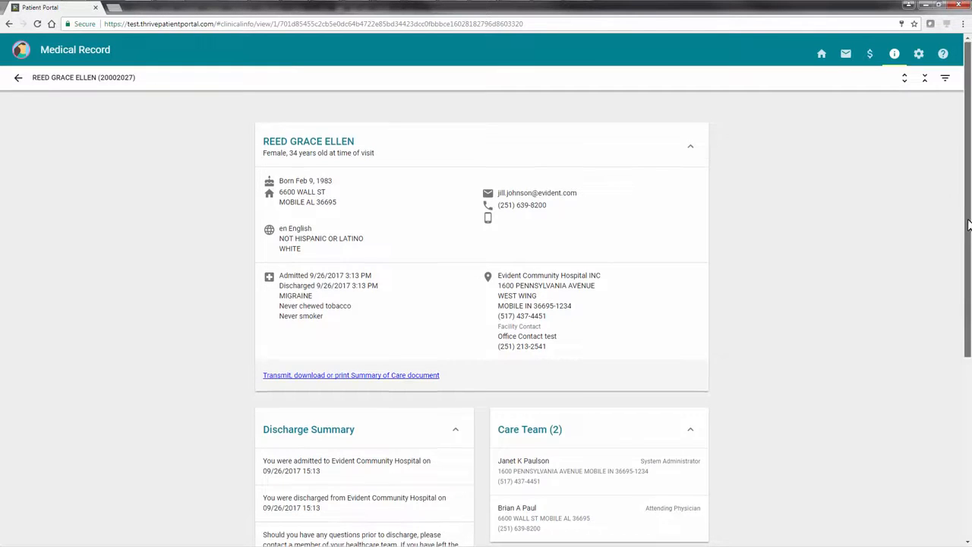
scroll("down", 3)
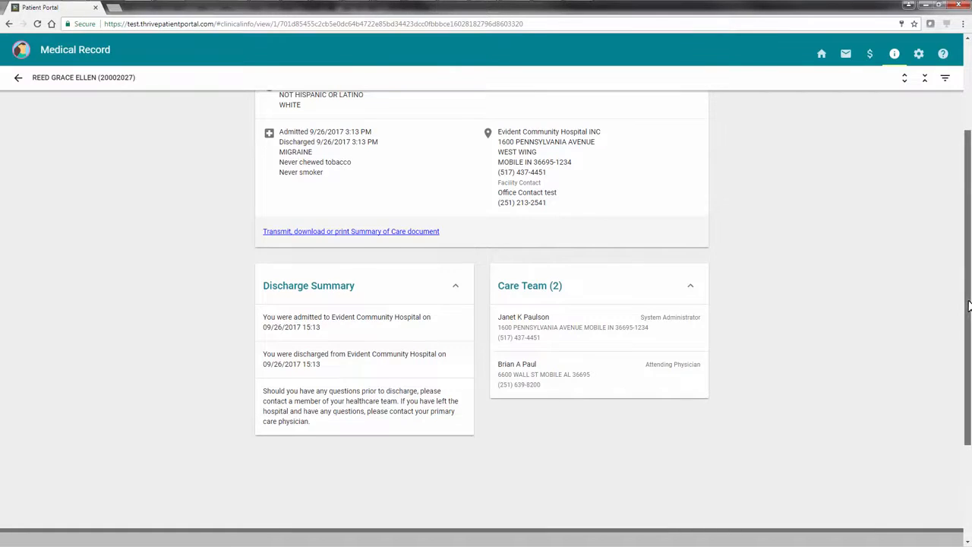
Step: Bring up the Patient Summary 2.1 Summary of Care document for the migraine visit
scroll("up", 3)
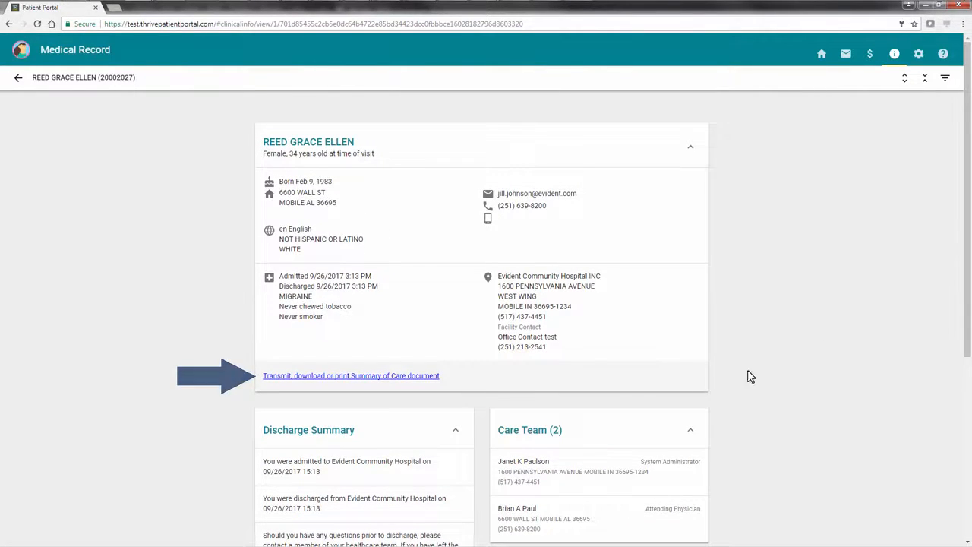
left_click(349, 375)
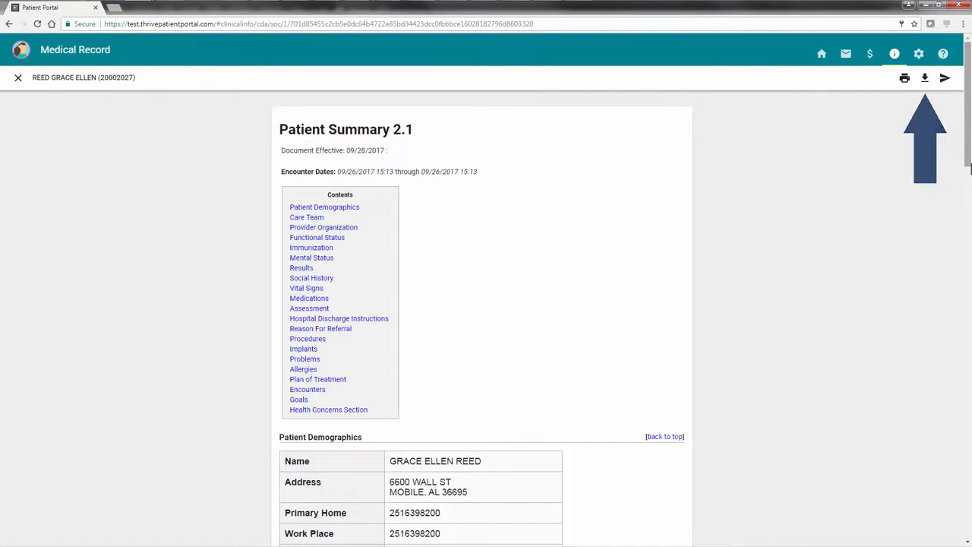
mouse_move(925, 77)
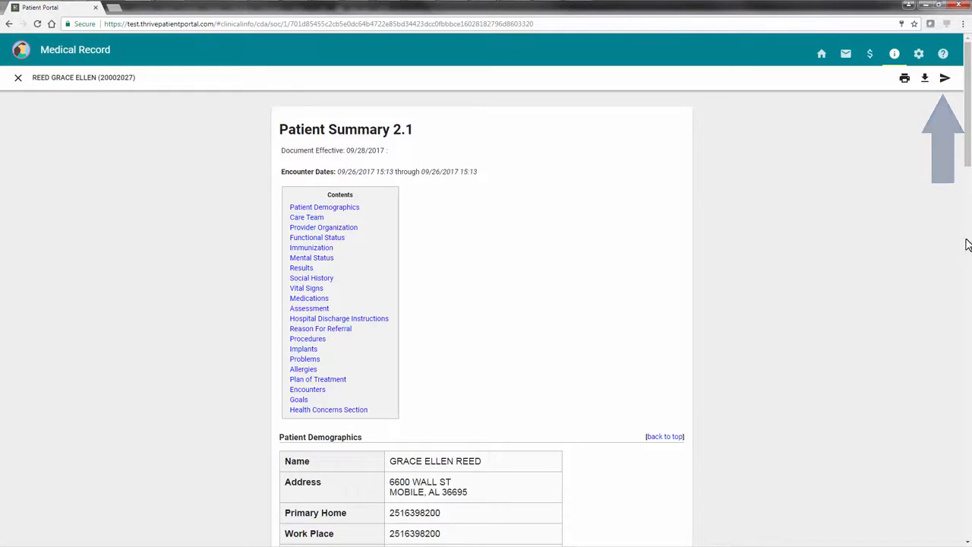
mouse_move(945, 77)
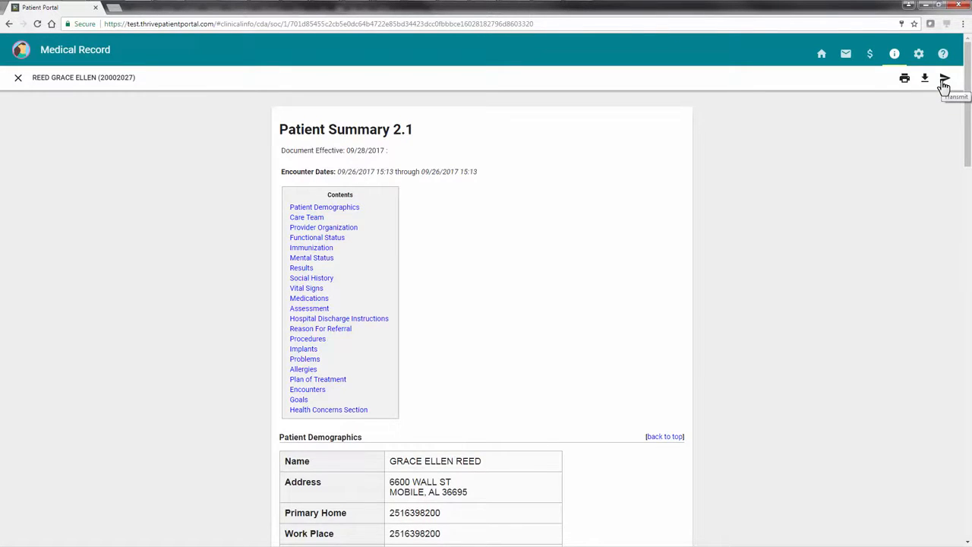
Step: Start transmitting the summary and agree to the Transmittal Agreement terms
left_click(944, 77)
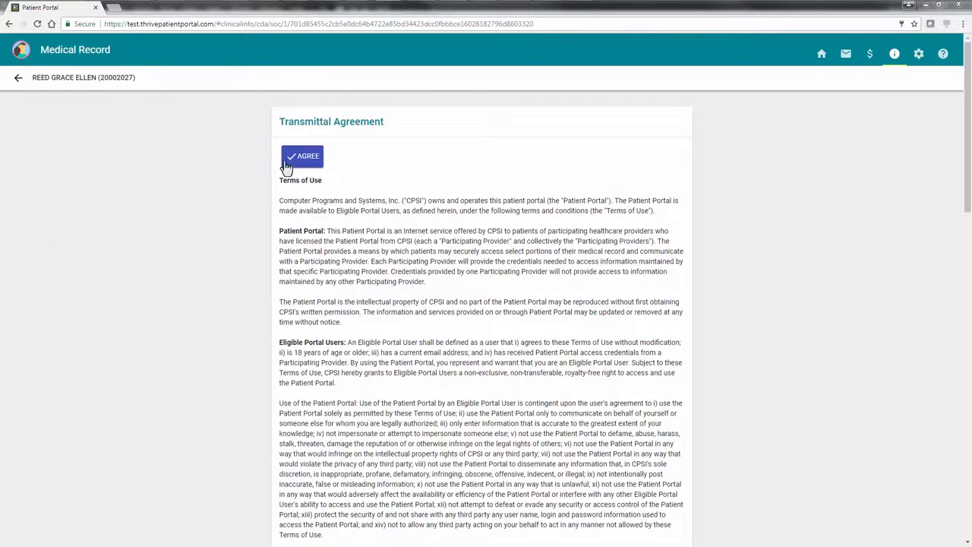
left_click(302, 155)
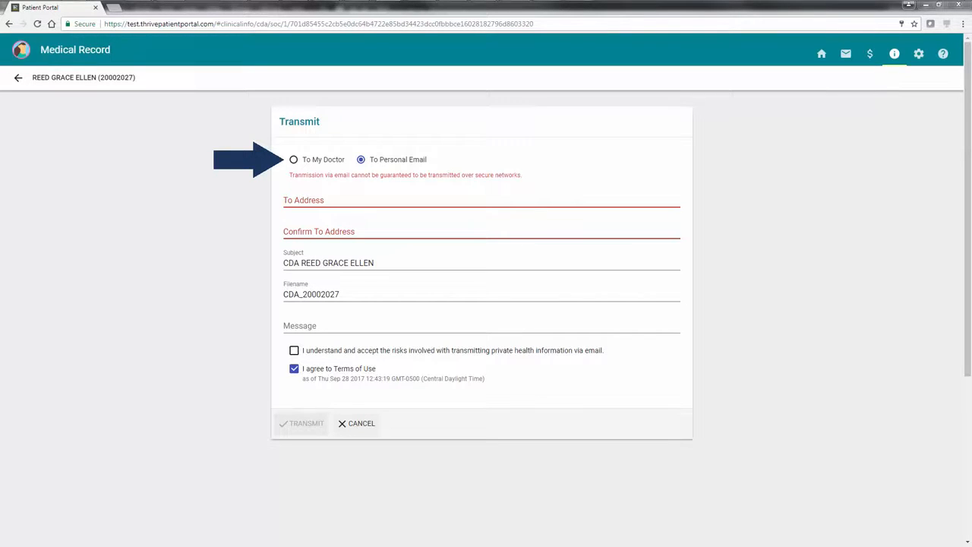
left_click(294, 160)
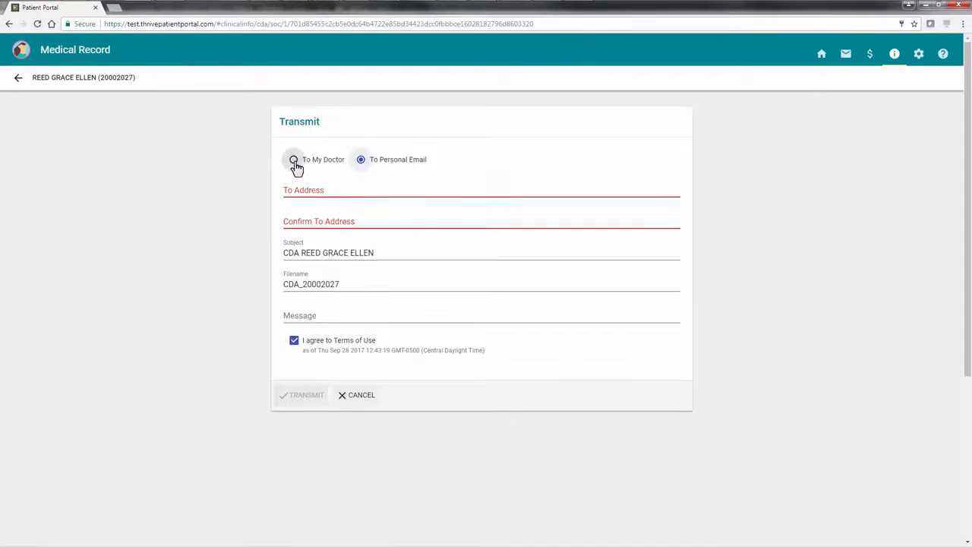
left_click(294, 160)
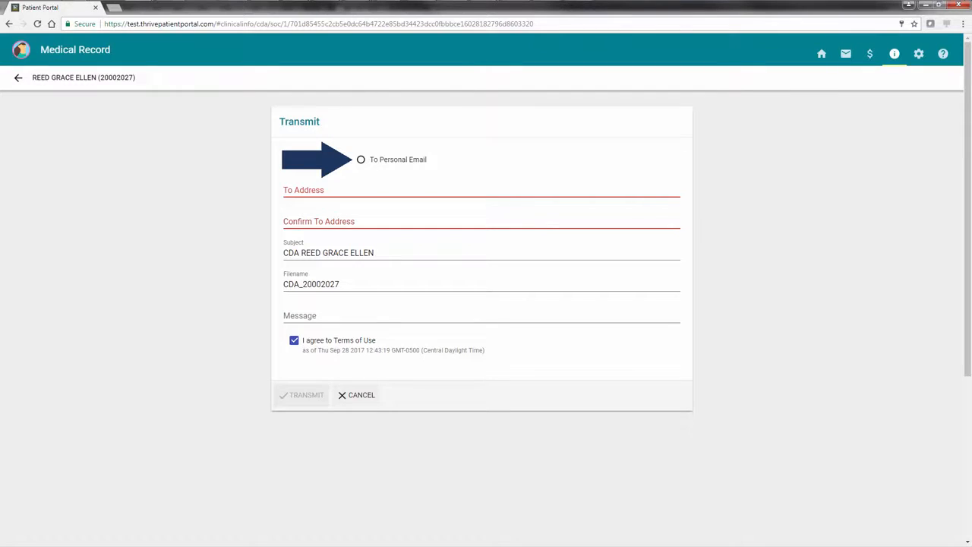
left_click(361, 160)
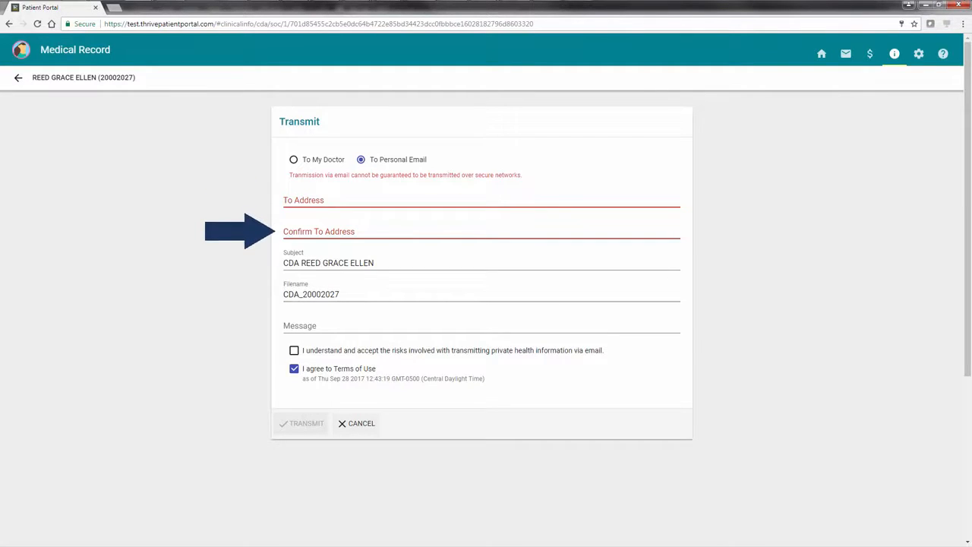
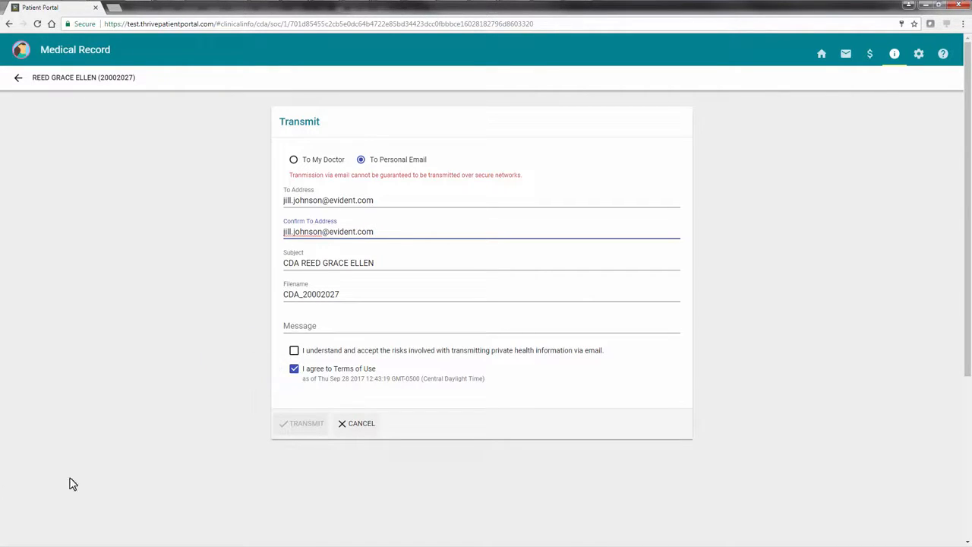
left_click(295, 349)
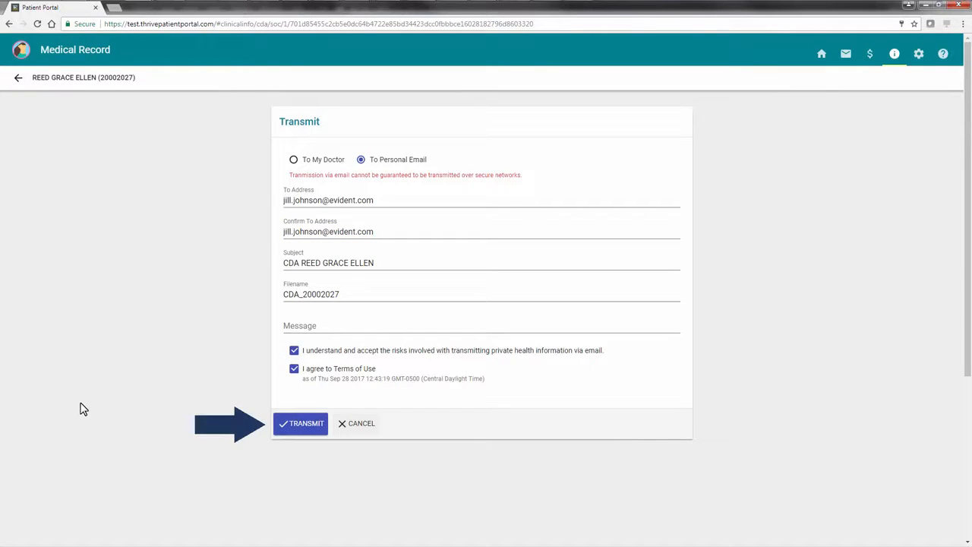
left_click(300, 422)
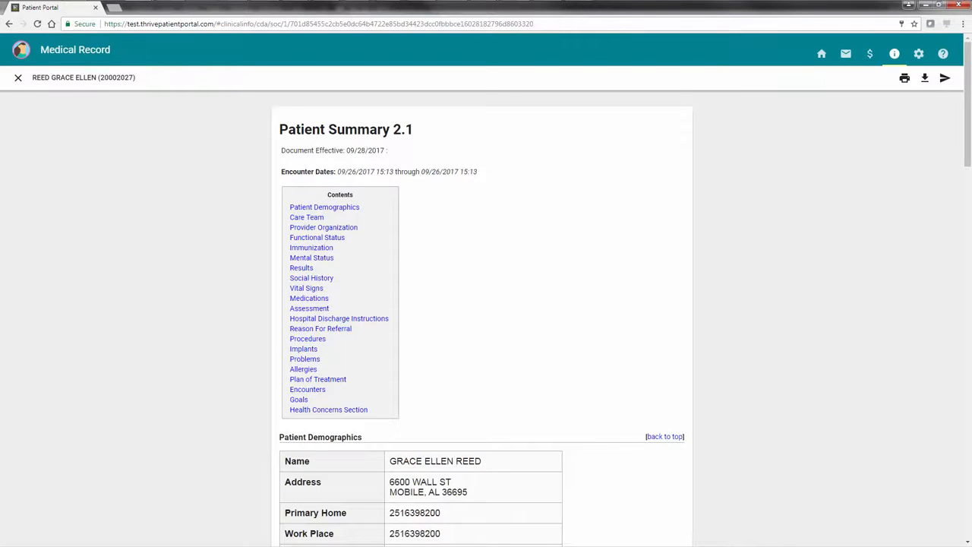
mouse_move(59, 188)
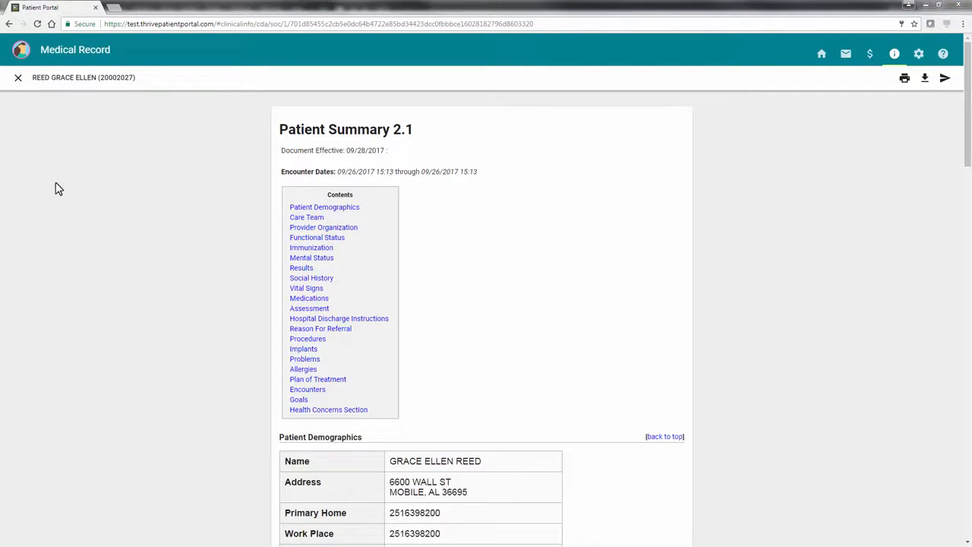
left_click(18, 79)
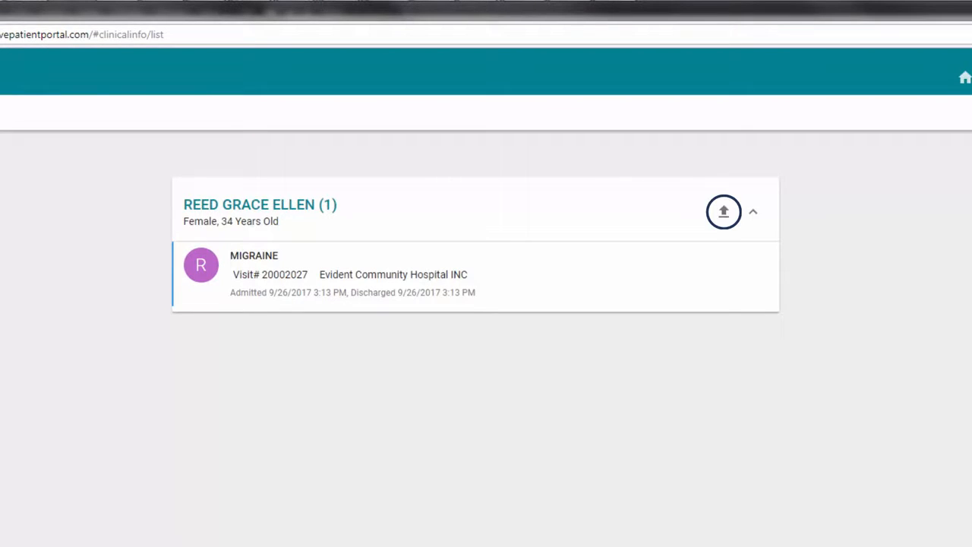
mouse_move(723, 220)
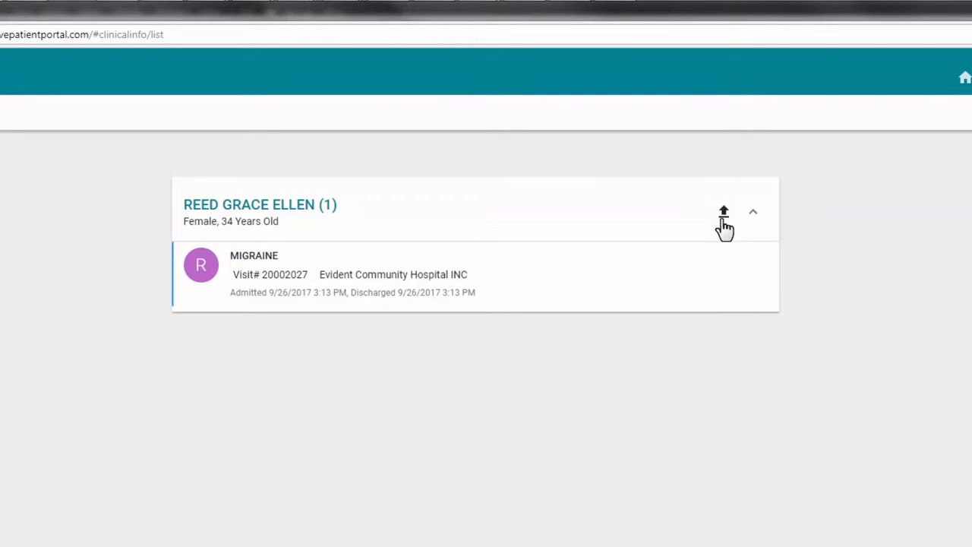
left_click(722, 213)
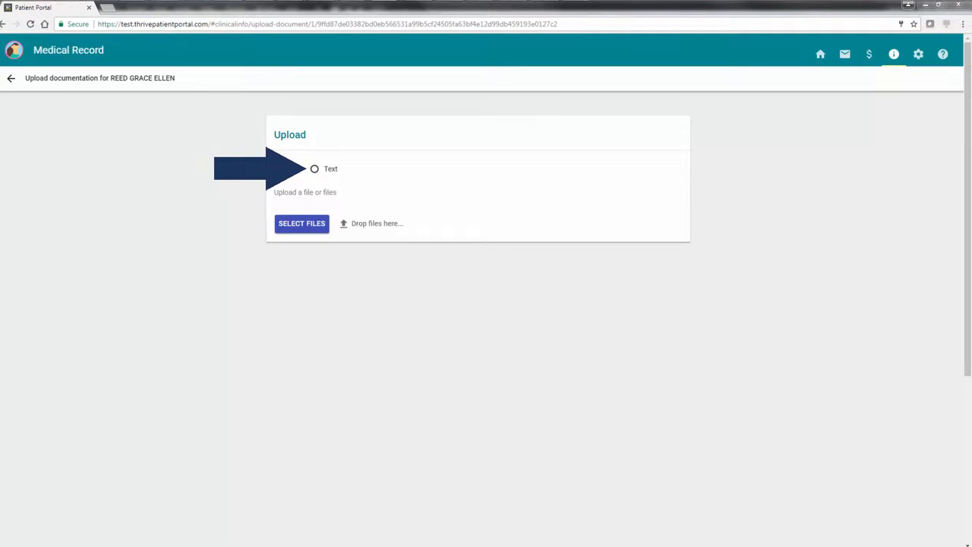
Step: Upload a Text document reading 'Frequent Migraine Pain' for the patient
left_click(277, 167)
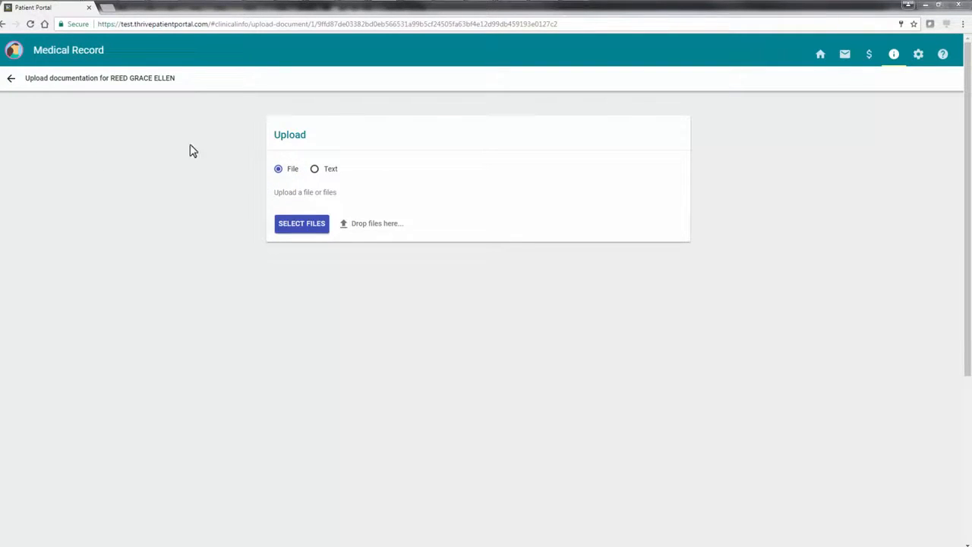
left_click(314, 167)
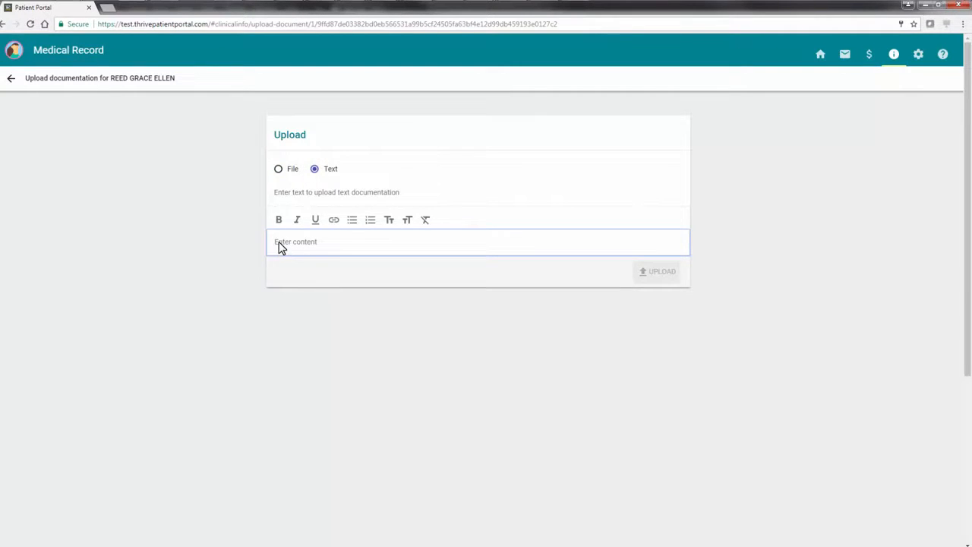
type("Frequent")
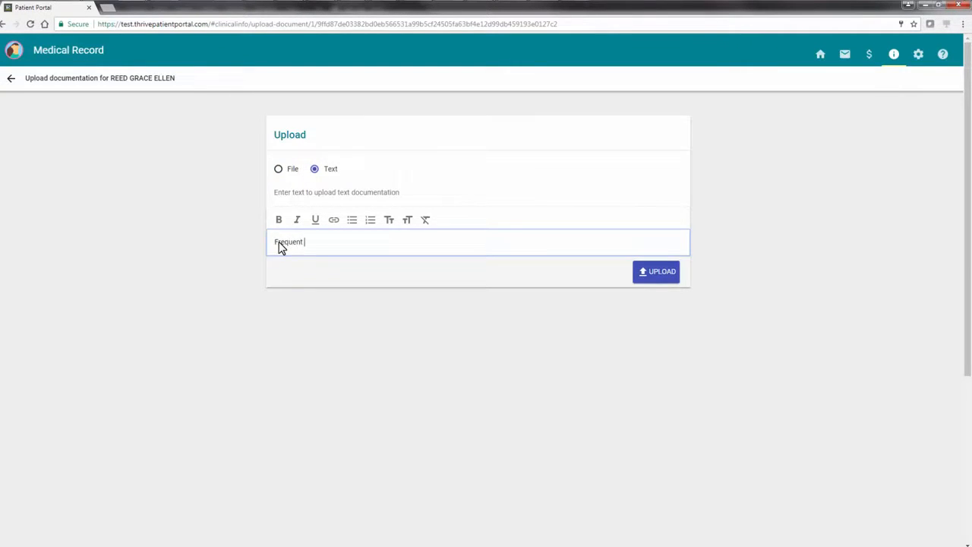
type("Migraine")
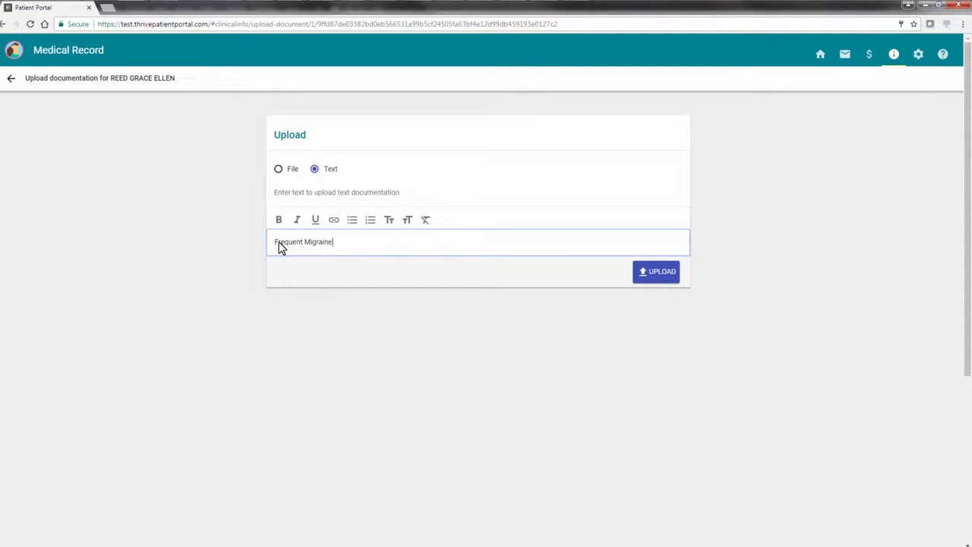
type("Pain")
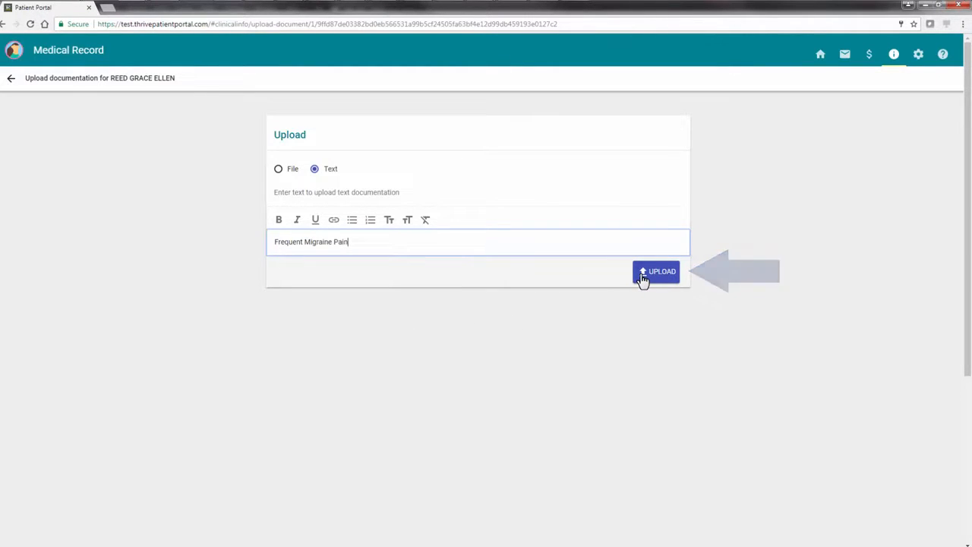
left_click(656, 270)
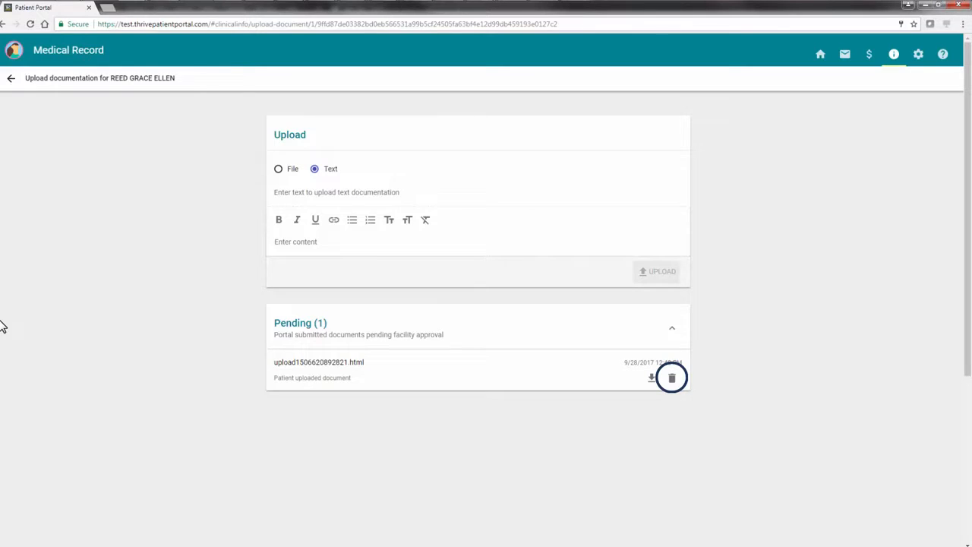
mouse_move(525, 494)
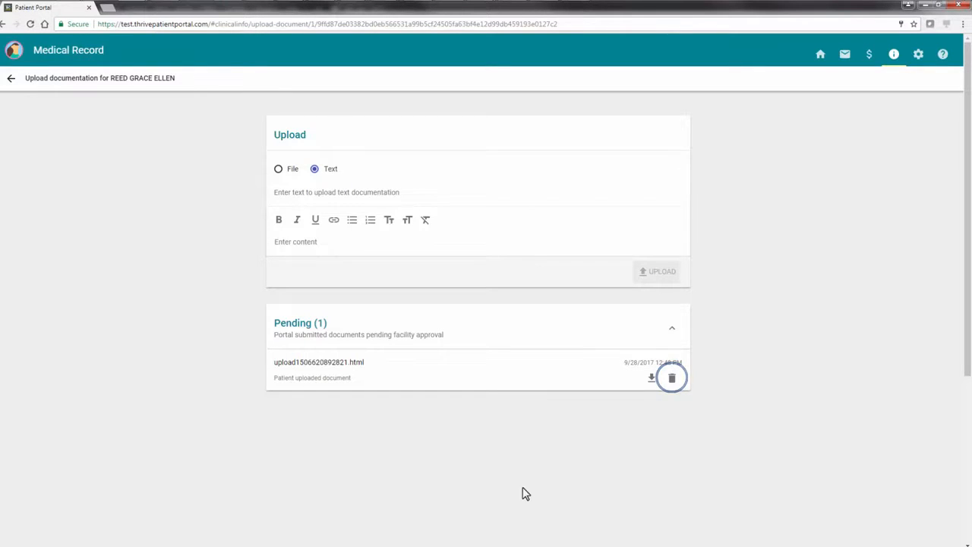
Step: Delete the pending 'Frequent Migraine Pain' note so it is marked removed with a restore option
left_click(672, 377)
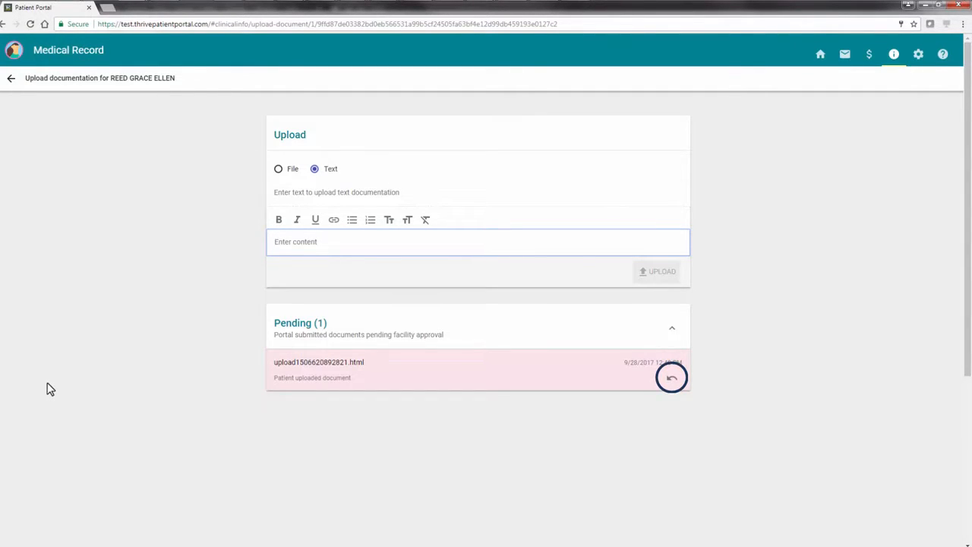
mouse_move(221, 379)
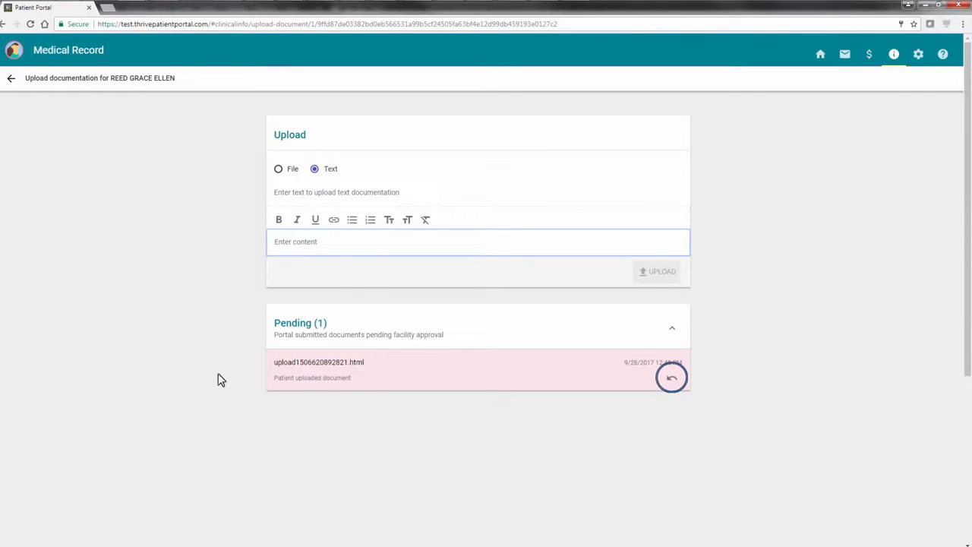